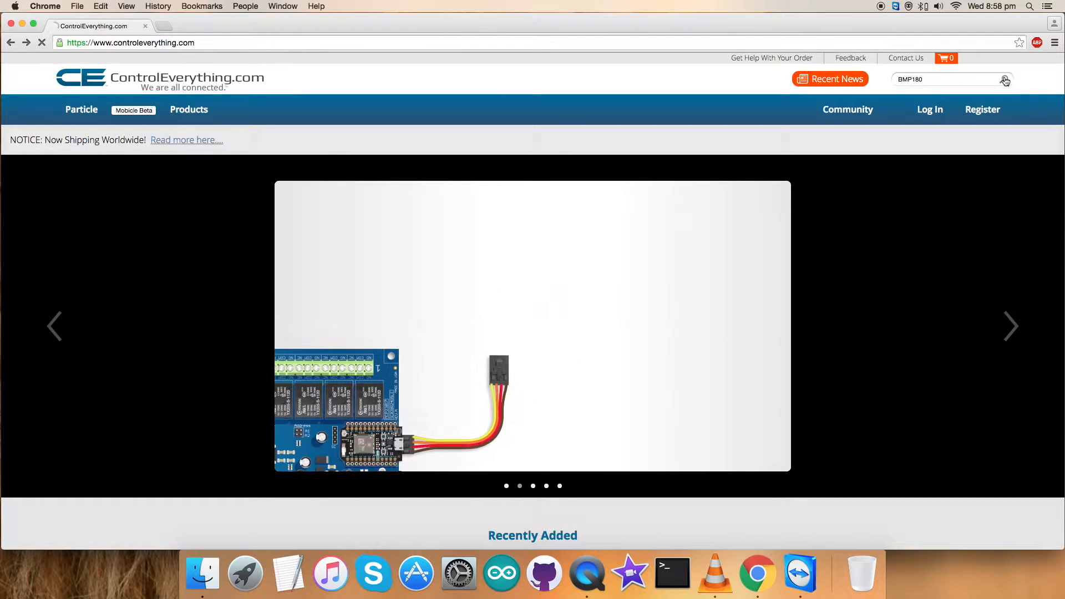
Search the site for BMP180 and open the BMP180 Digital Pressure Sensor product page.
{"action": "left_click", "coordinate": [1003, 79]}
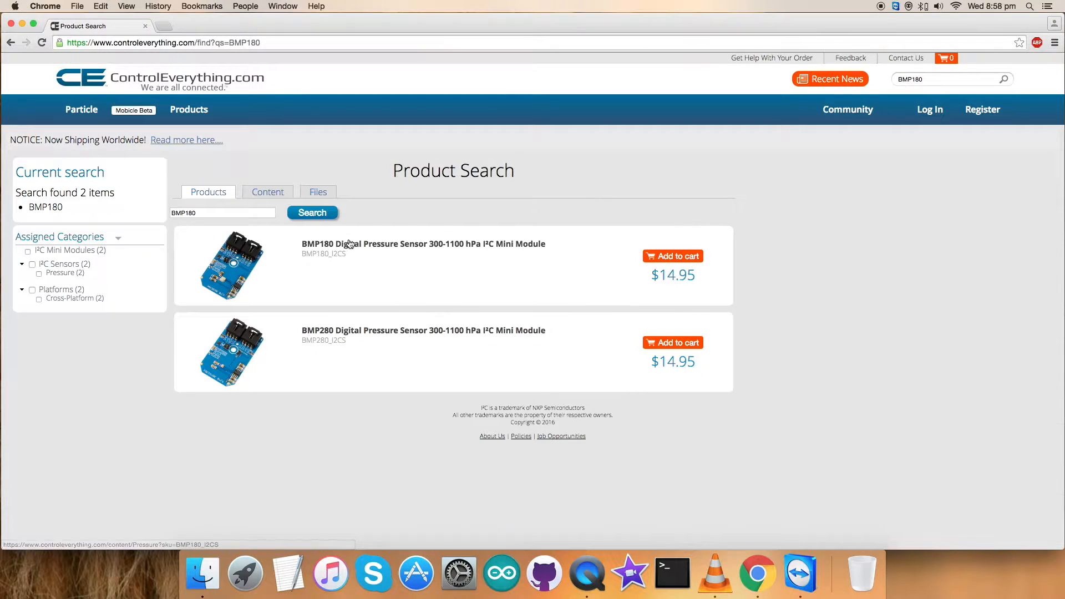
{"action": "left_click", "coordinate": [423, 244]}
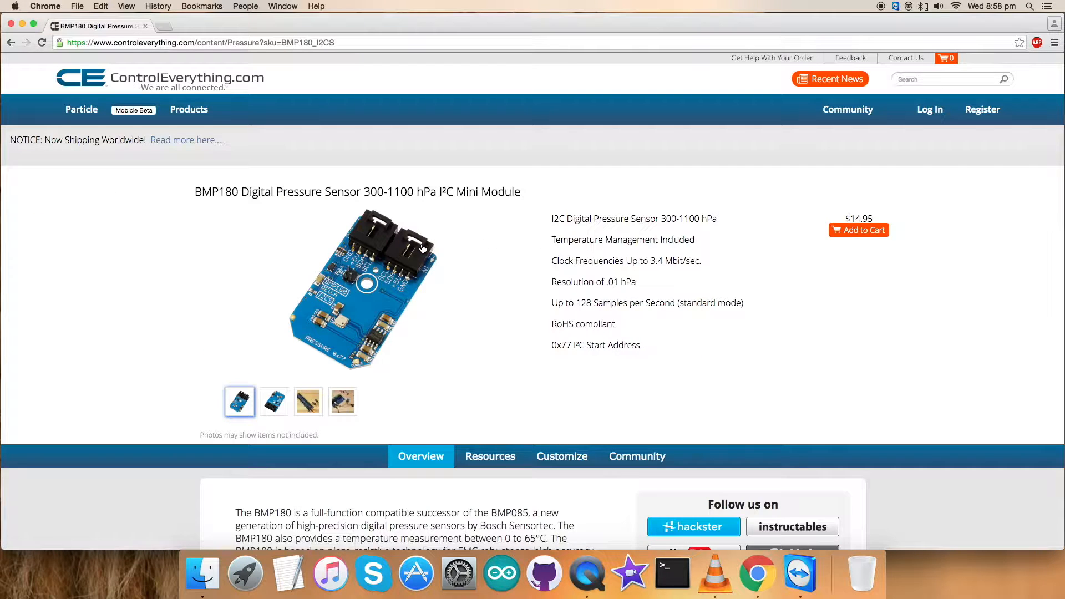
{"action": "mouse_move", "coordinate": [479, 251]}
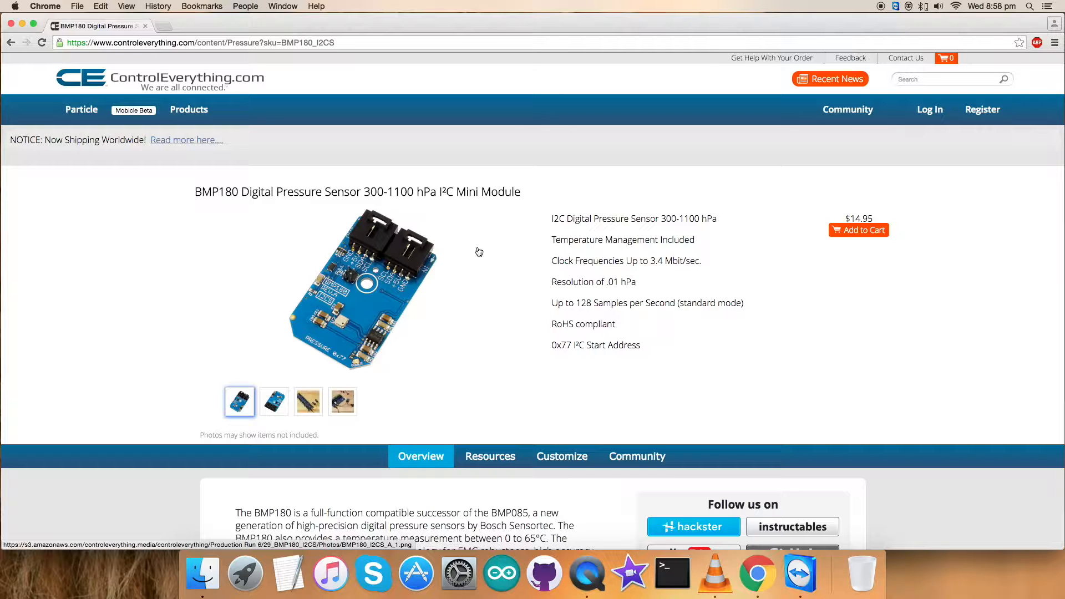
{"action": "mouse_move", "coordinate": [559, 228]}
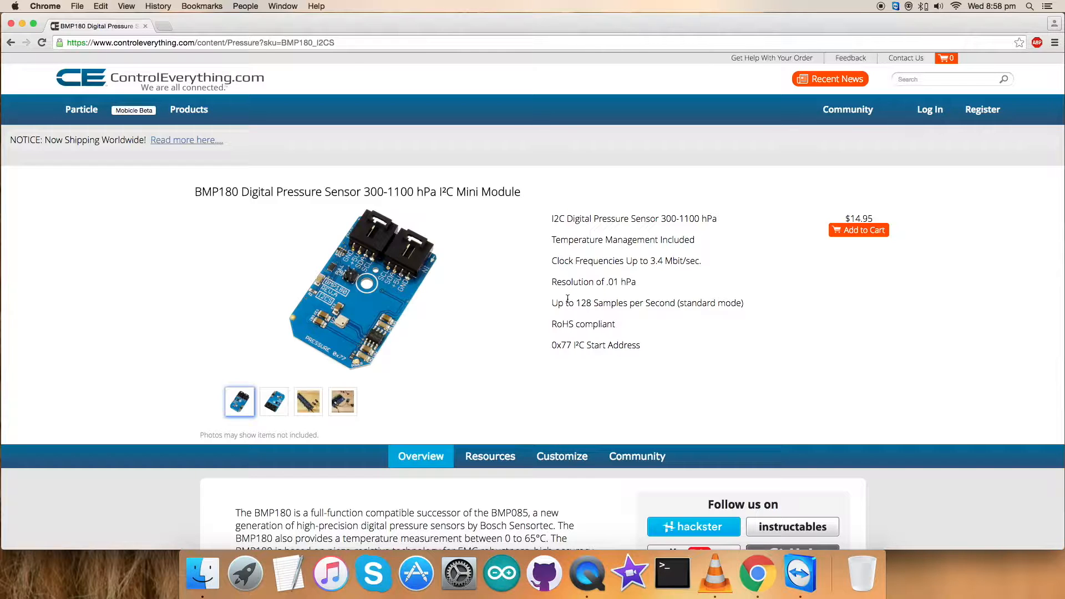
{"action": "mouse_move", "coordinate": [860, 262]}
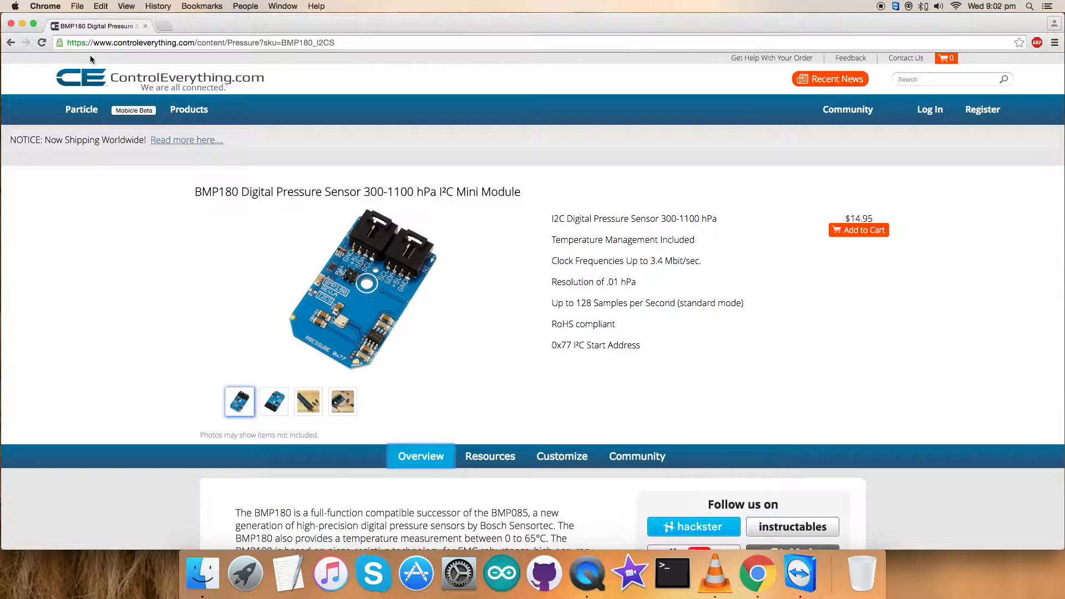
{"action": "mouse_move", "coordinate": [489, 456]}
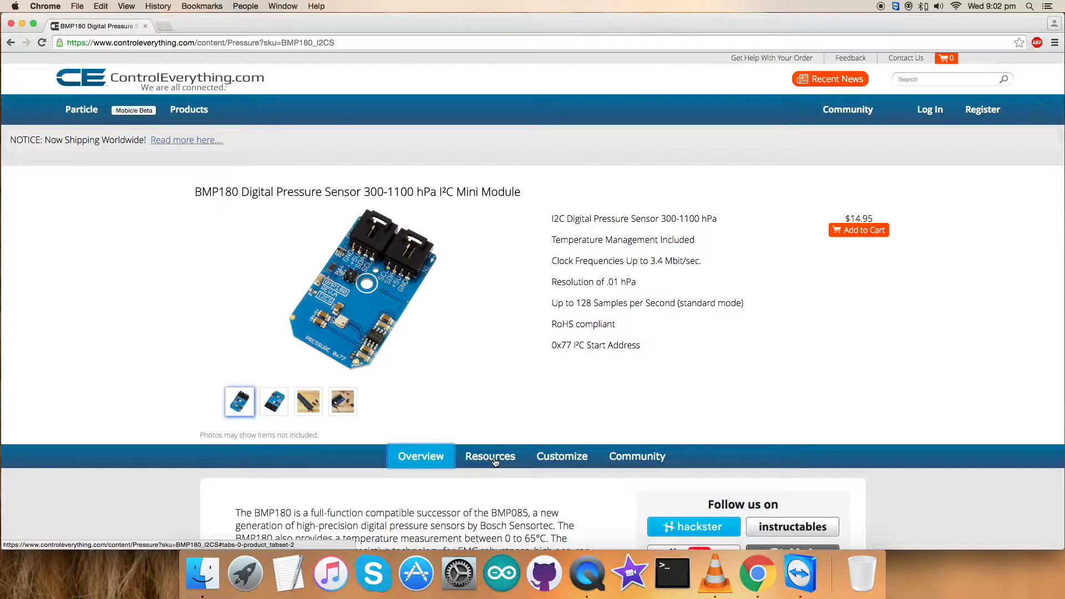
Show the sensor's Resources and download the BMP180 sample code as a ZIP archive.
{"action": "left_click", "coordinate": [489, 456]}
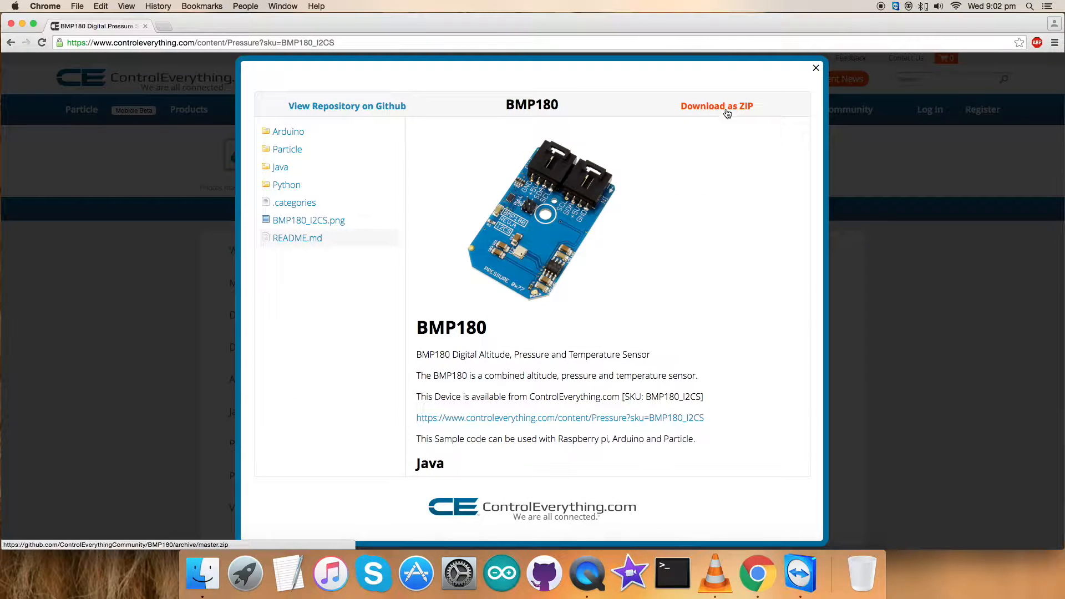
{"action": "left_click", "coordinate": [815, 68]}
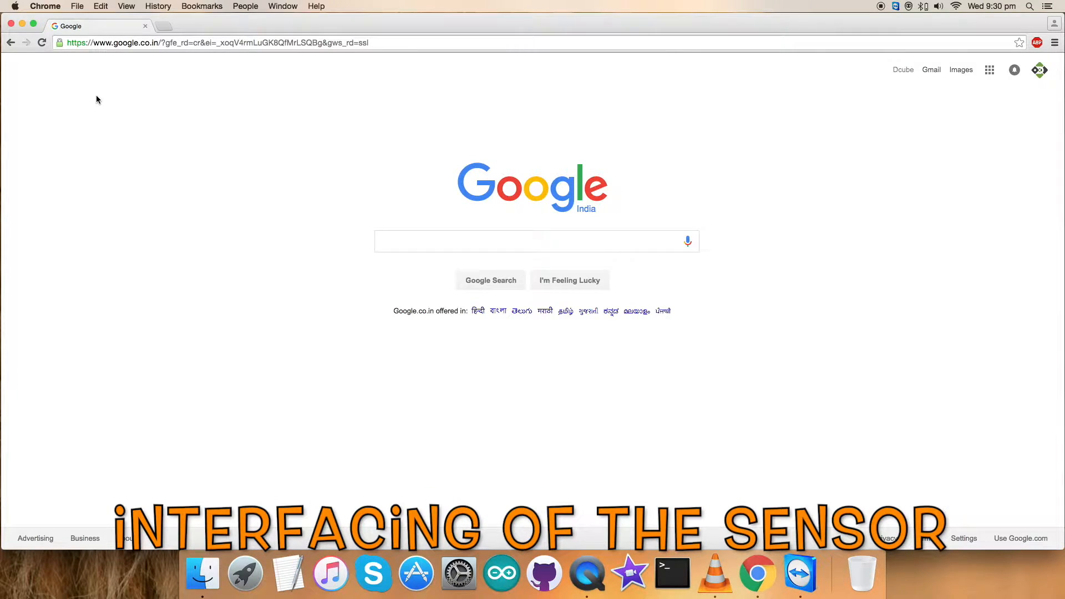
Go to github.com, enter the ControlEverythingCommunity organisation and search it for BMP180.
{"action": "left_click", "coordinate": [214, 42]}
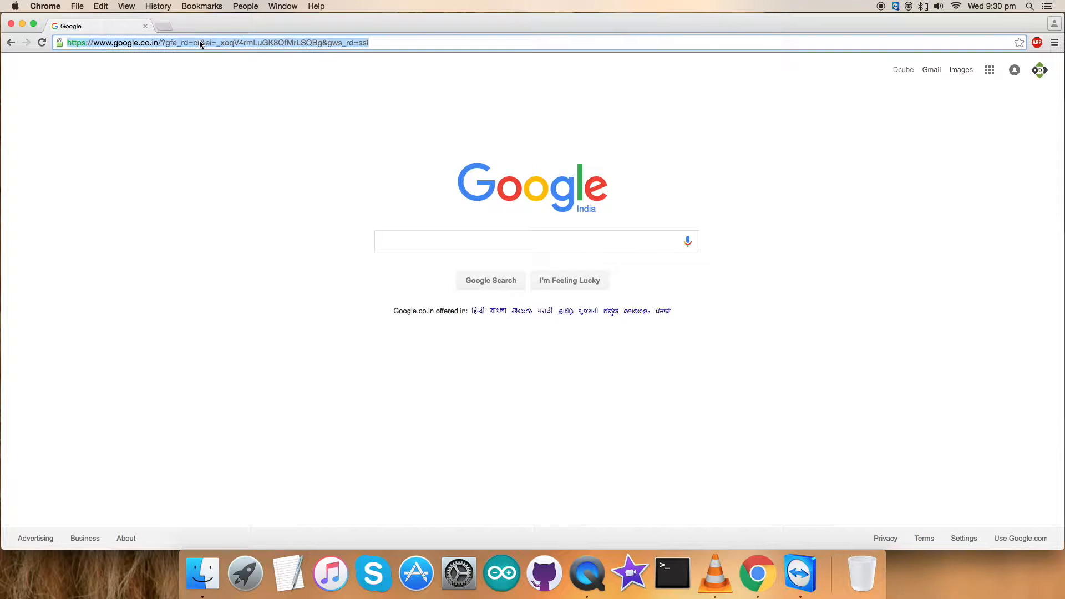
{"action": "type", "text": "https://github.com"}
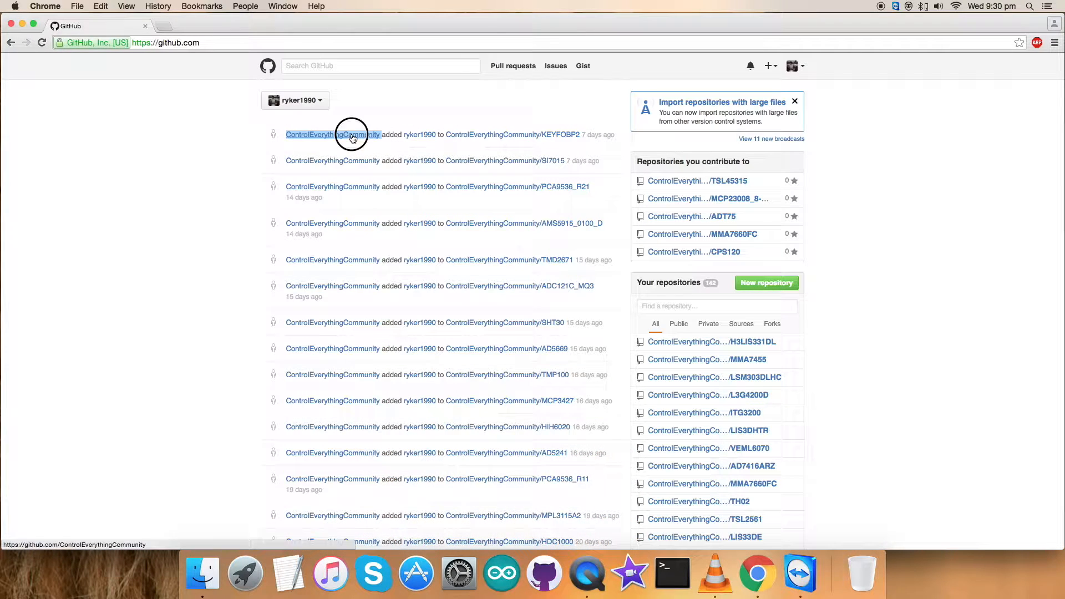
{"action": "left_click", "coordinate": [332, 135]}
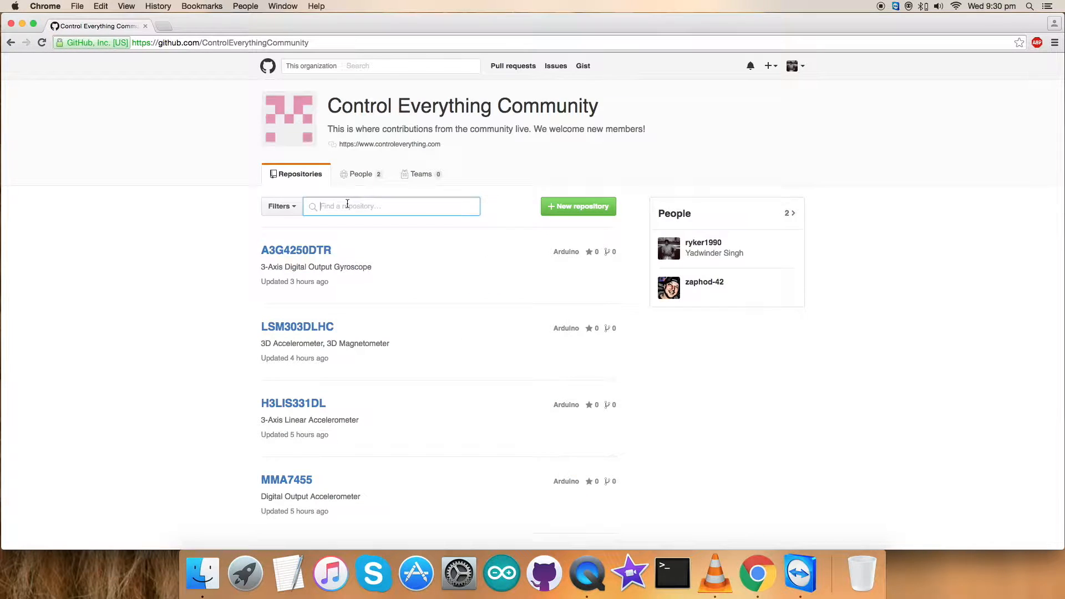
{"action": "type", "text": "BP"}
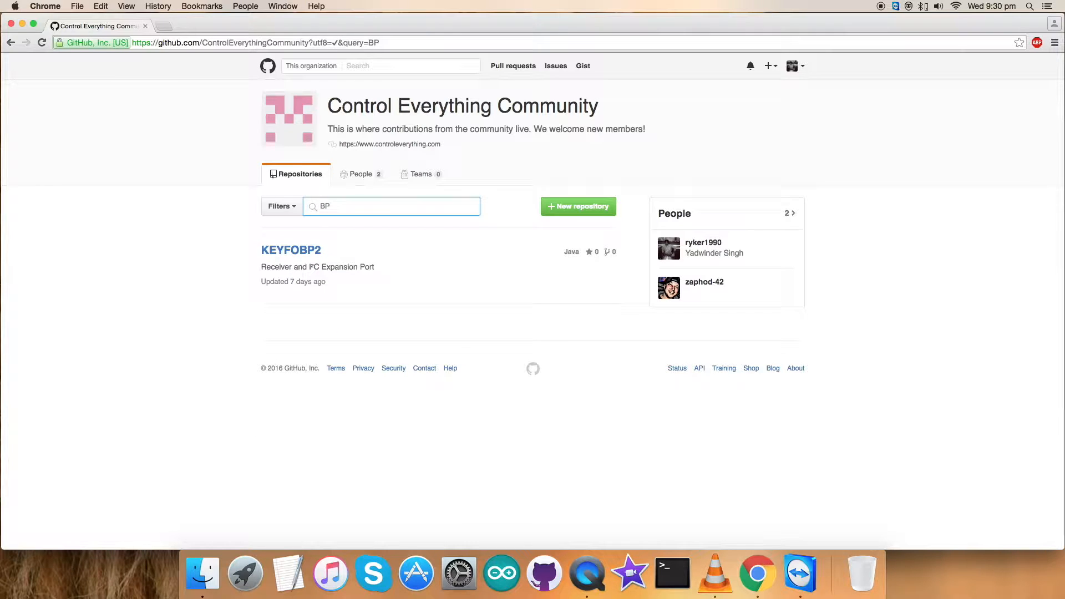
{"action": "type", "text": "MP180"}
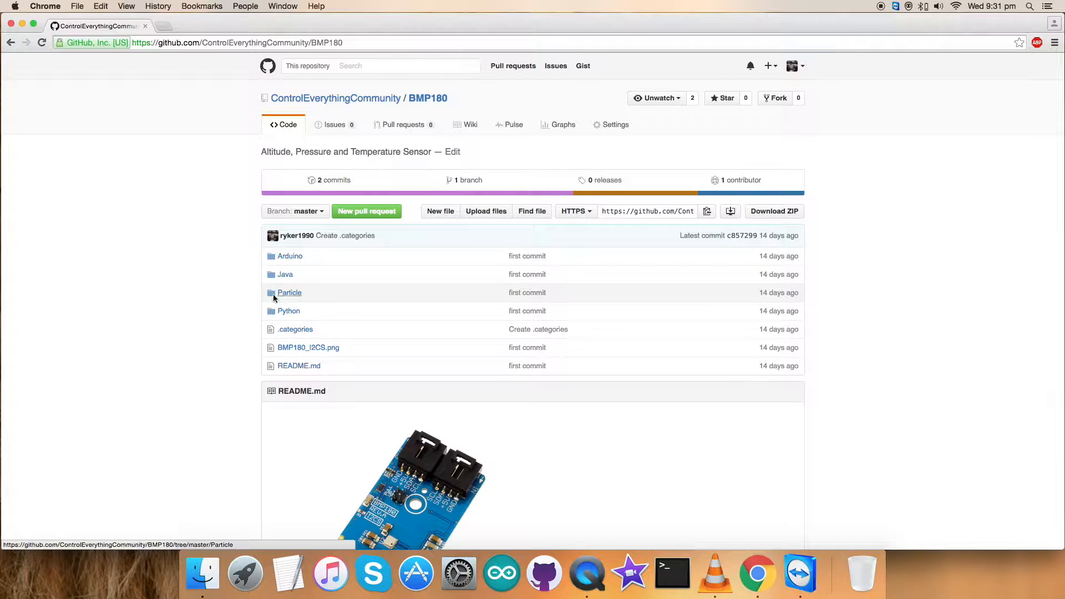
Scroll the README to the Particle Photon setup instructions and bring up link options for the docs link.
{"action": "scroll", "scroll_direction": "down", "scroll_amount": 3}
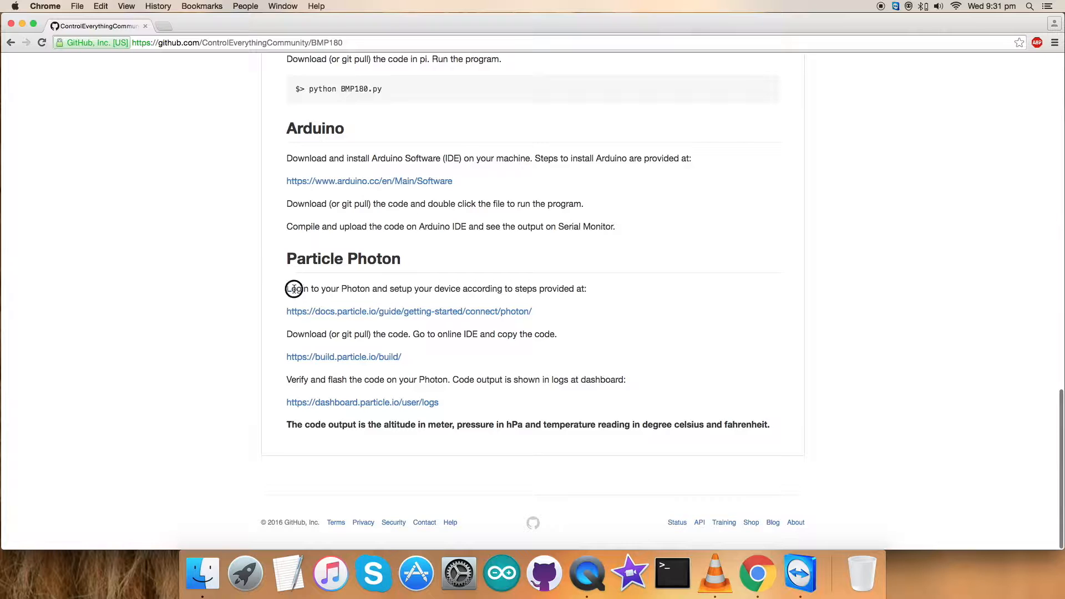
{"action": "left_click_drag", "start_coordinate": [293, 288], "coordinate": [586, 289]}
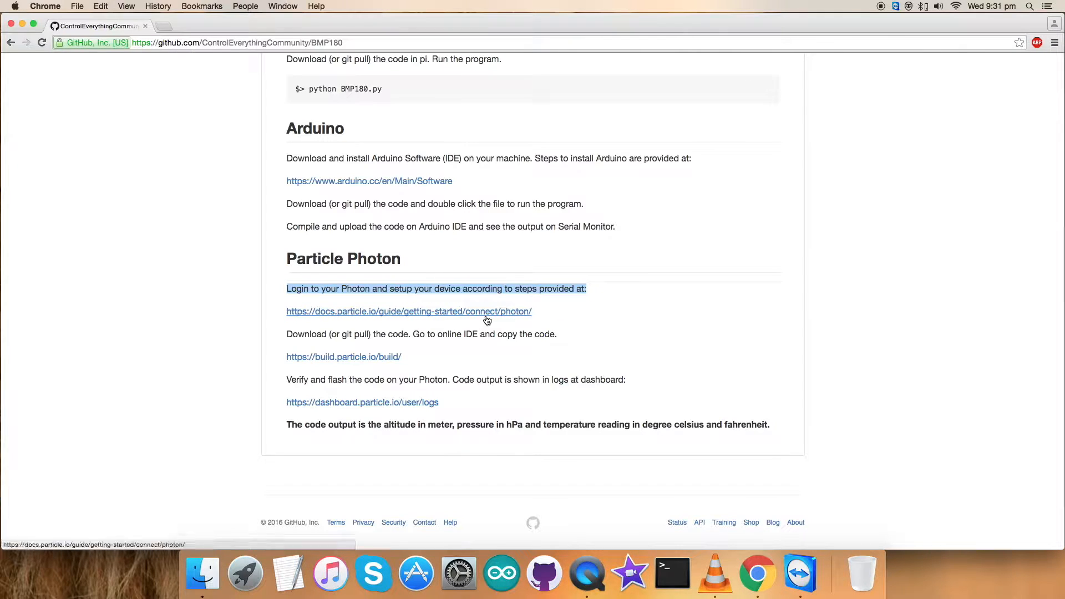
{"action": "right_click", "coordinate": [409, 311]}
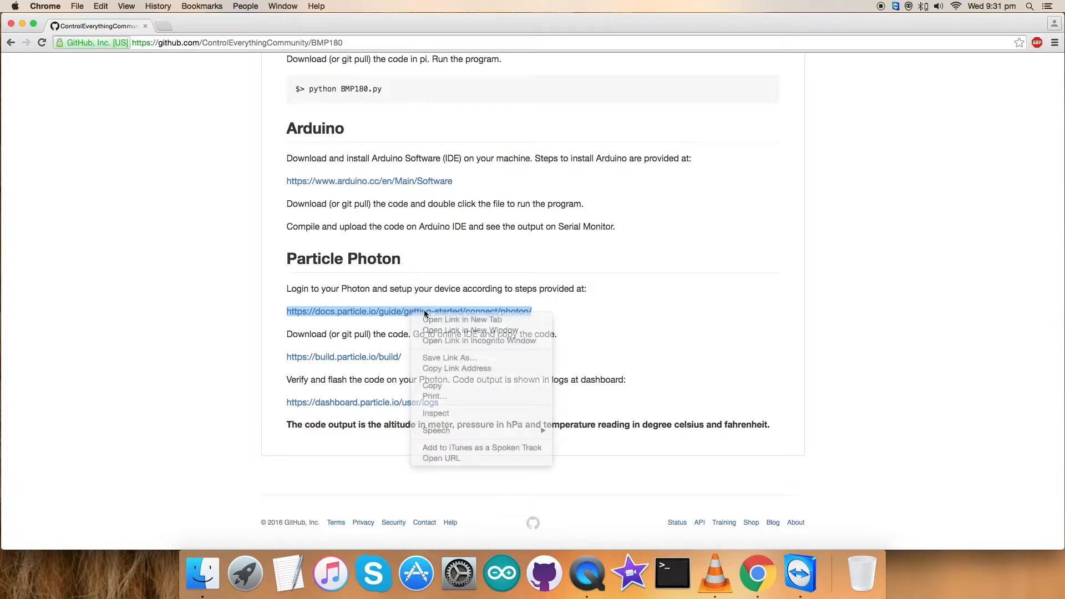
Open the Photon USB connection guide in a new tab.
{"action": "left_click", "coordinate": [462, 319]}
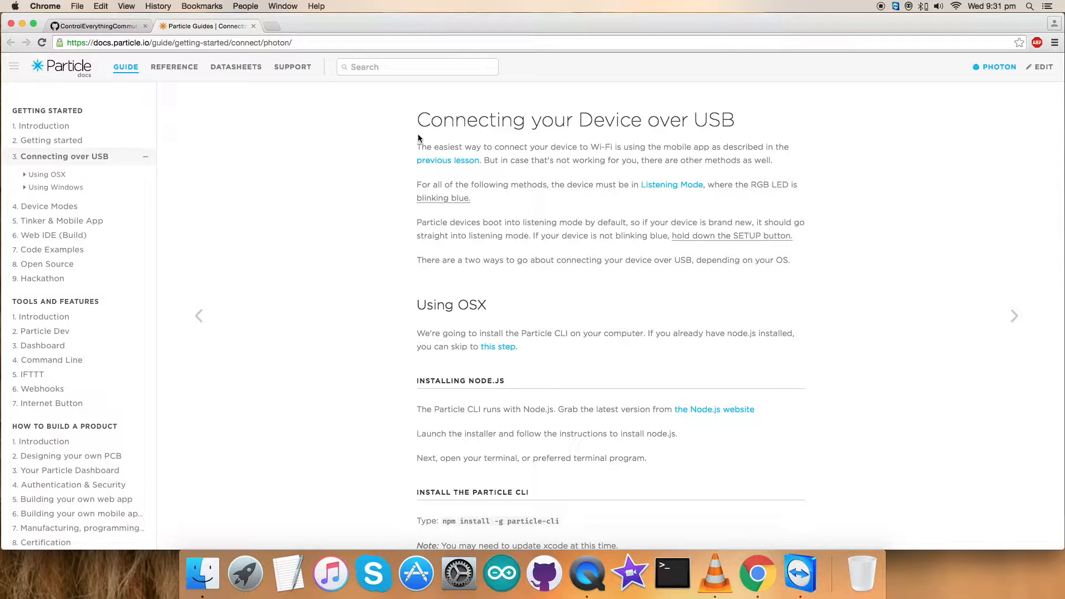
{"action": "mouse_move", "coordinate": [402, 134]}
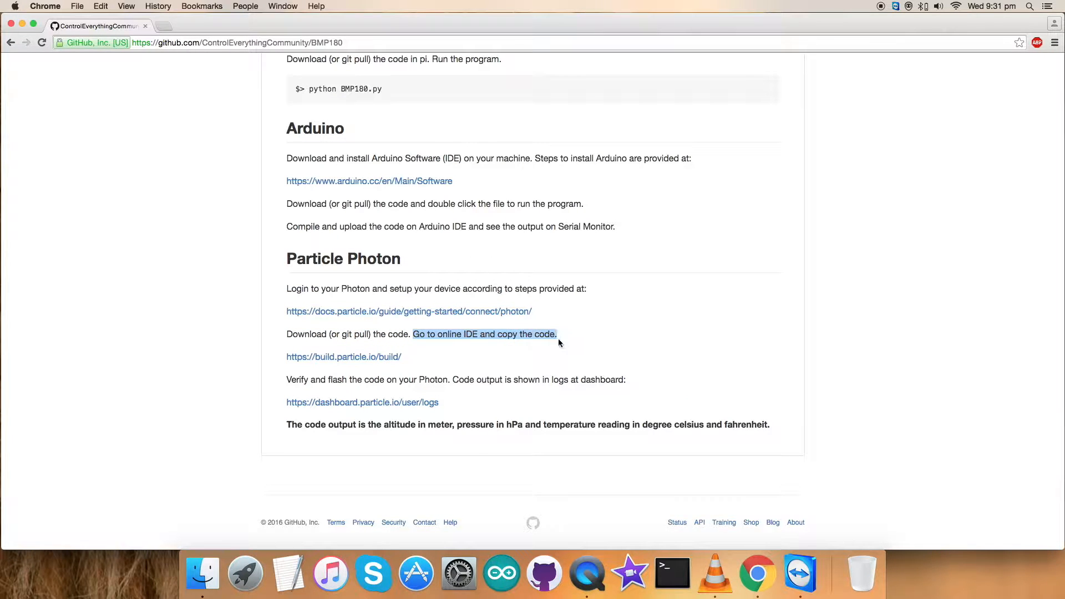
Open the build.particle.io IDE in a new tab, then leave it without saving changes.
{"action": "right_click", "coordinate": [343, 356]}
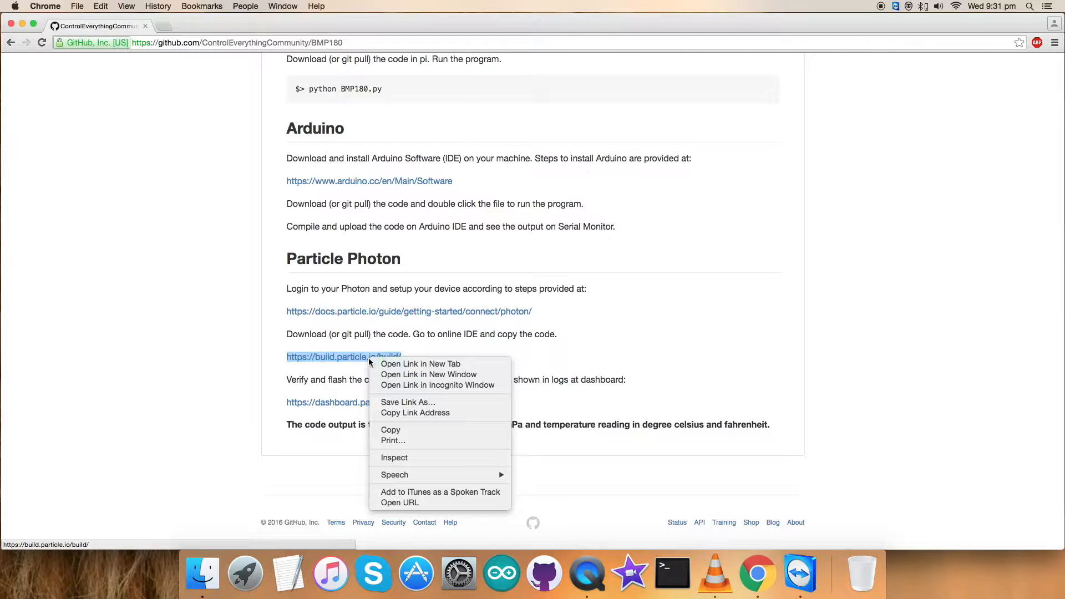
{"action": "left_click", "coordinate": [421, 364]}
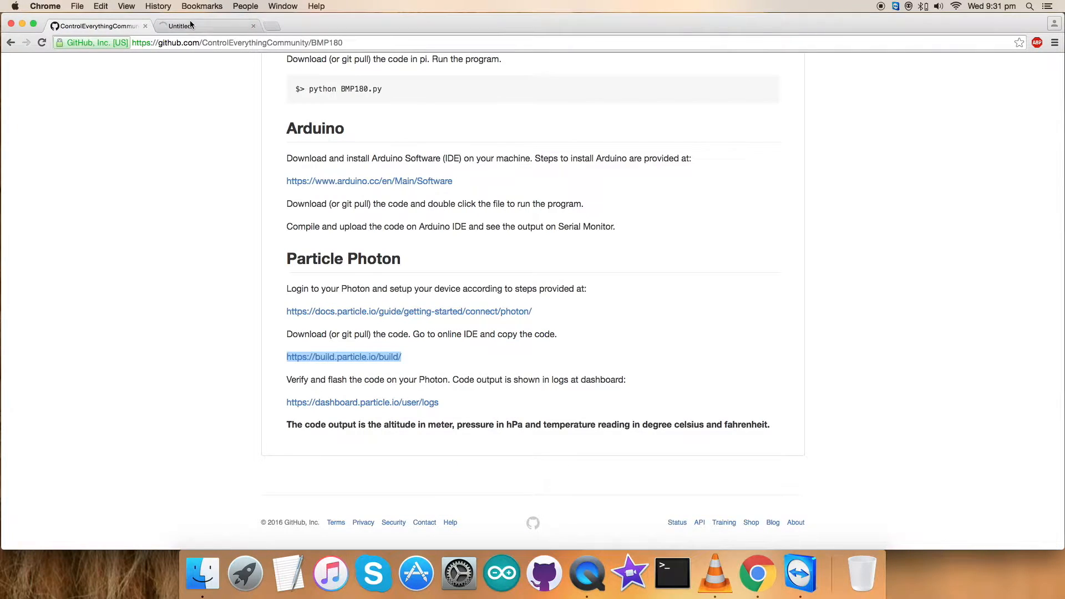
{"action": "left_click", "coordinate": [343, 356]}
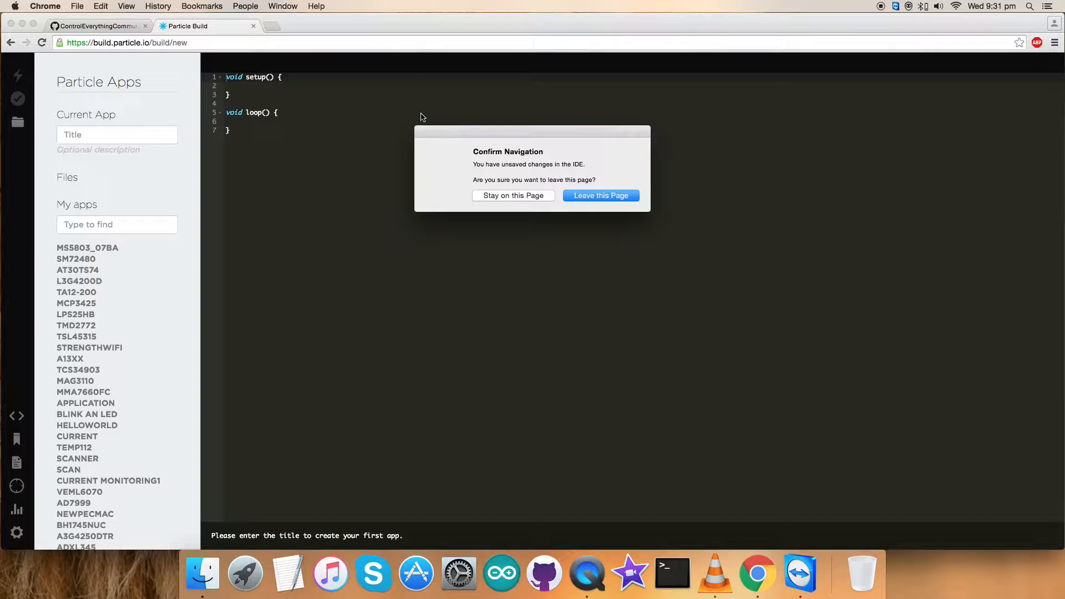
{"action": "left_click", "coordinate": [599, 195]}
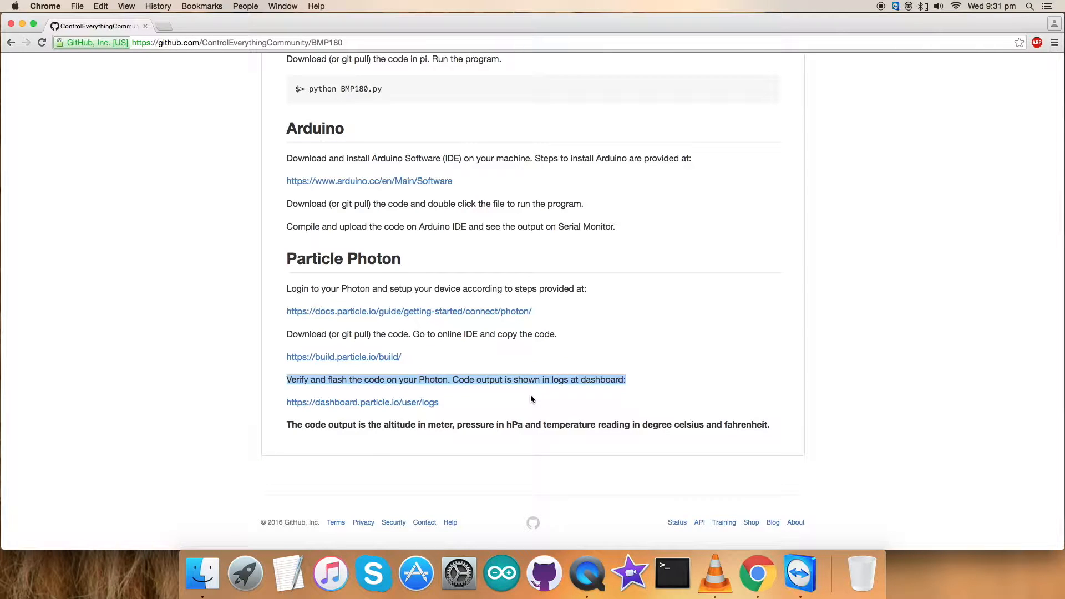
{"action": "mouse_move", "coordinate": [382, 402]}
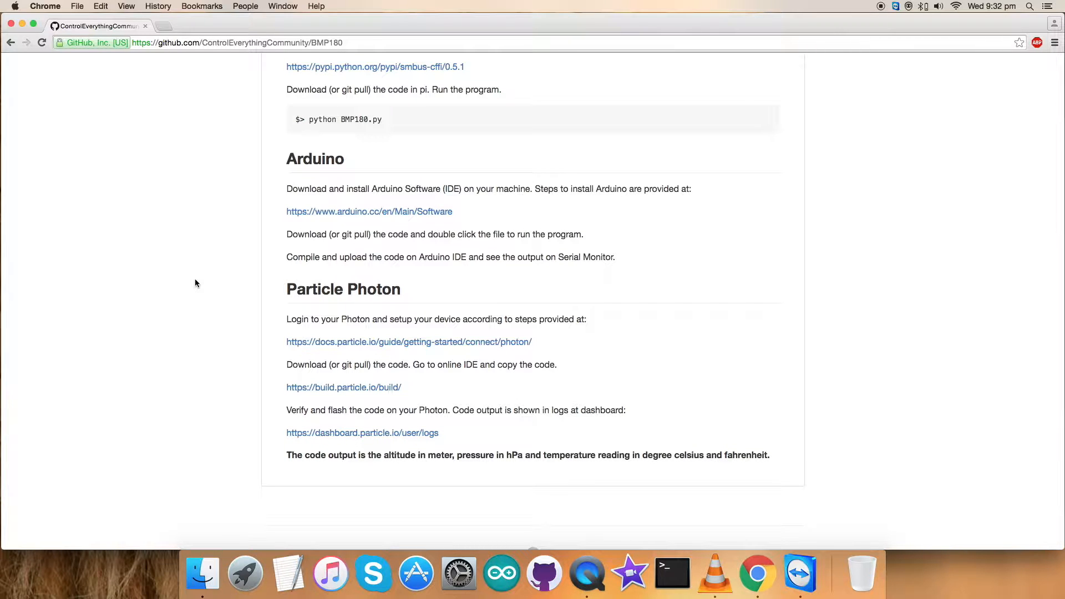
Scroll the README back up to the repository file list.
{"action": "scroll", "scroll_direction": "up", "scroll_amount": 3}
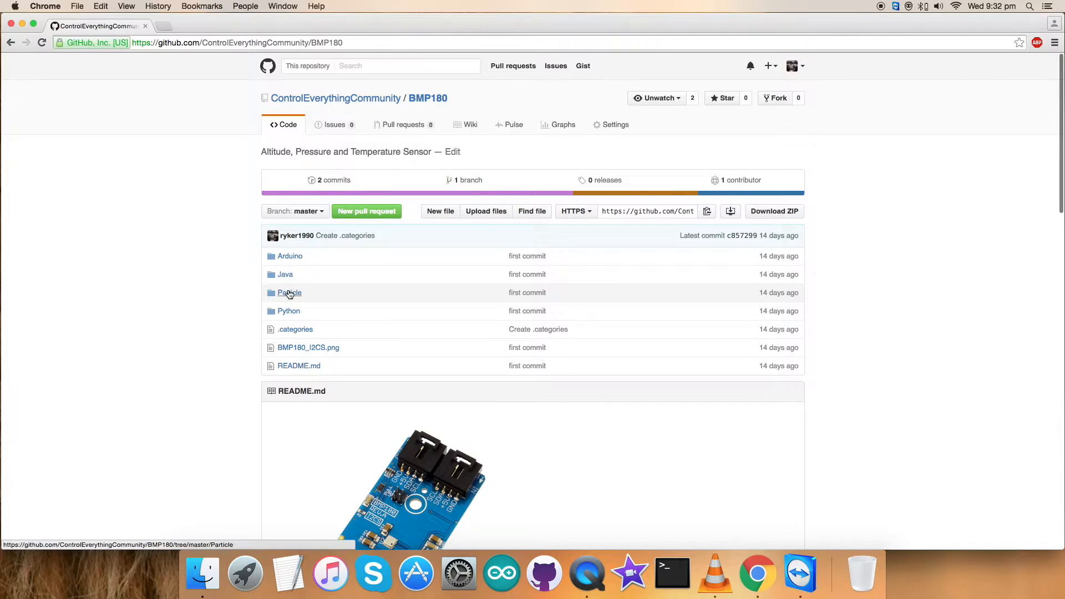
Open BMP180.ino from the Particle folder and highlight its include lines and variable declarations.
{"action": "left_click", "coordinate": [290, 293]}
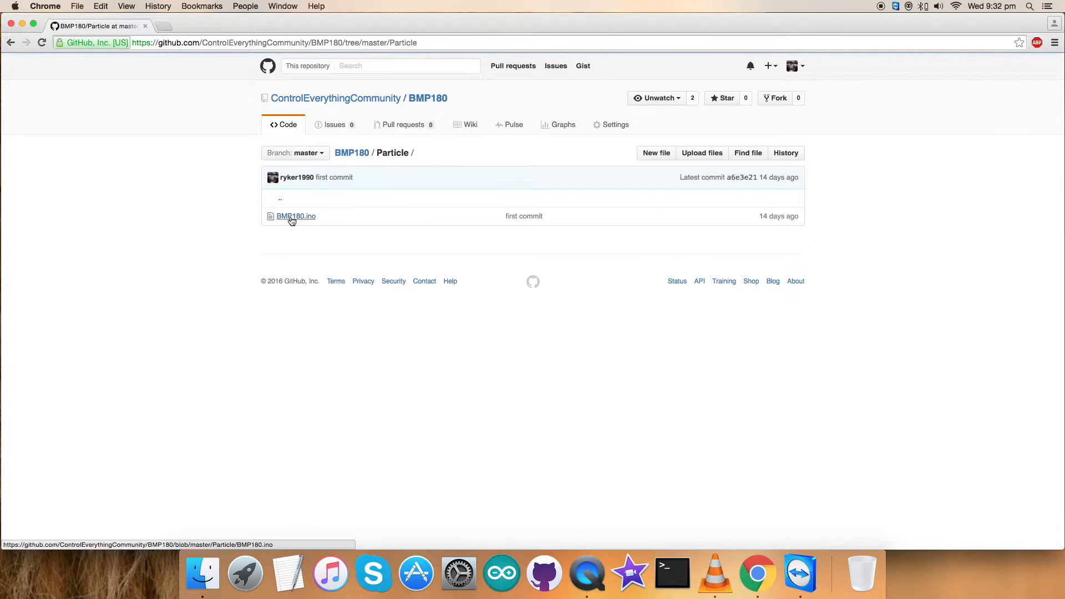
{"action": "left_click", "coordinate": [296, 216]}
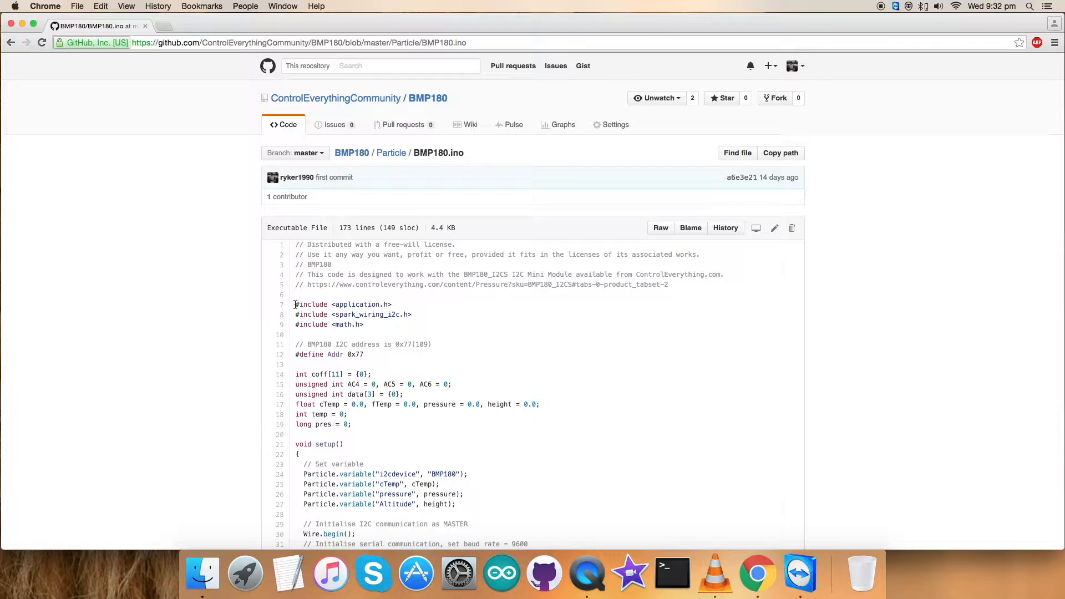
{"action": "left_click_drag", "start_coordinate": [294, 304], "coordinate": [363, 325]}
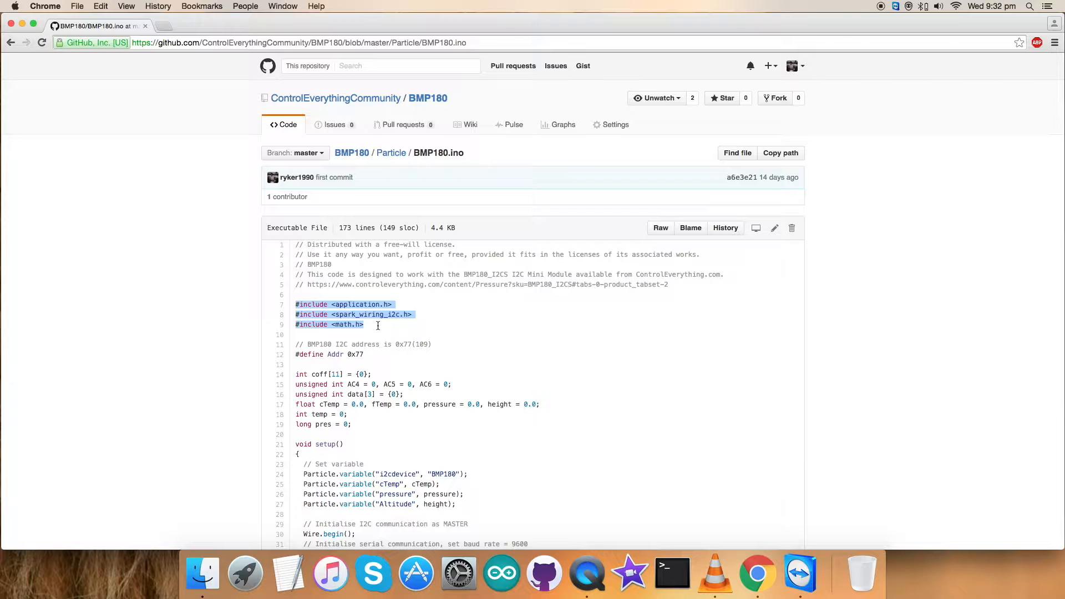
{"action": "scroll", "scroll_direction": "down", "scroll_amount": 3}
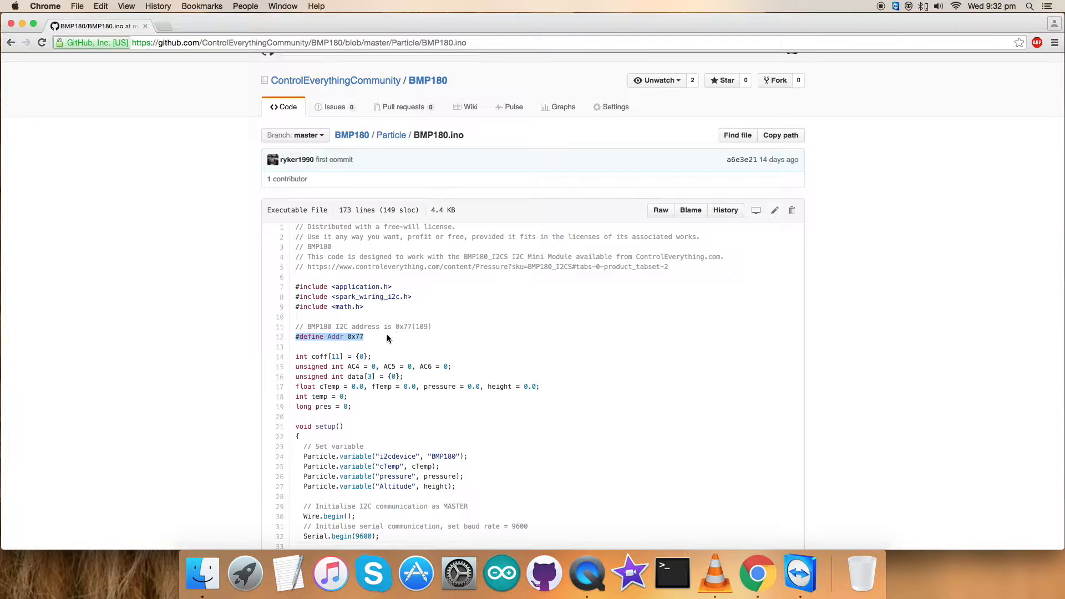
{"action": "scroll", "scroll_direction": "down", "scroll_amount": 3}
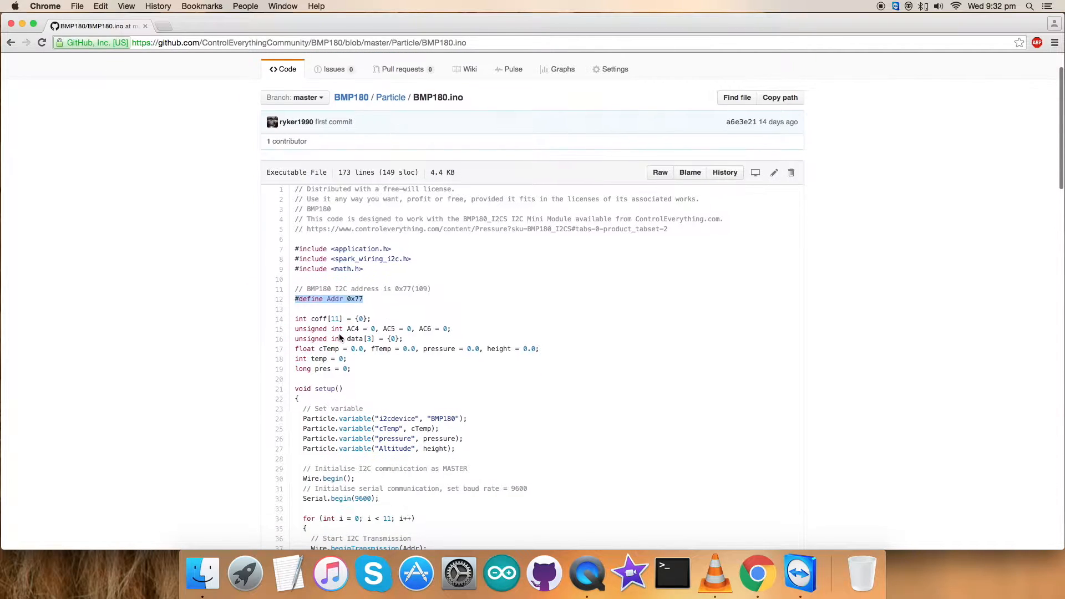
{"action": "left_click_drag", "start_coordinate": [295, 318], "coordinate": [351, 365]}
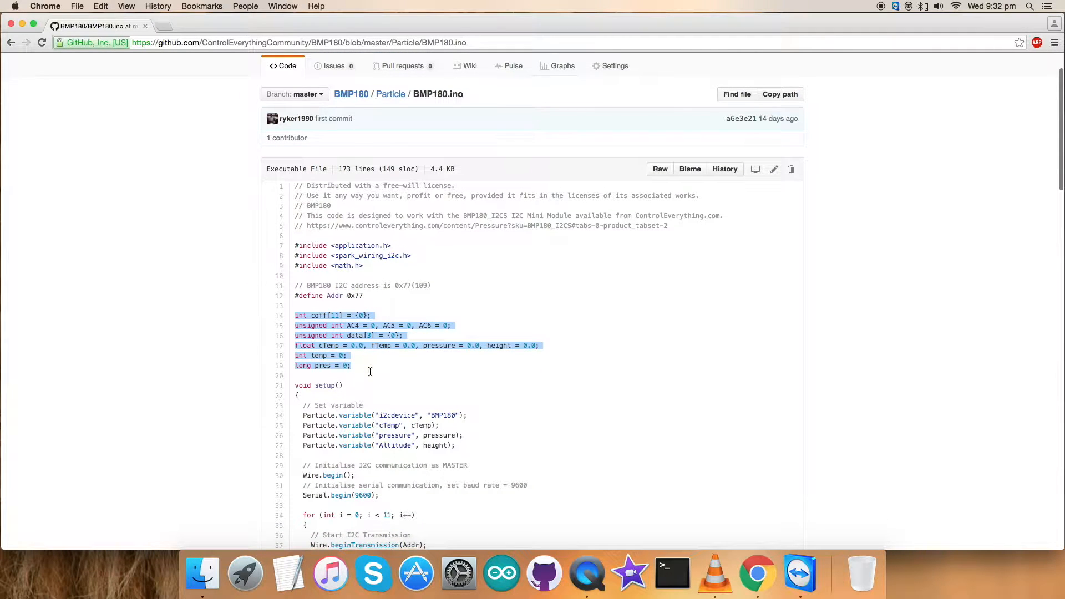
Walk through setup() with its serial baud-rate comment and scroll down to the loop() heading.
{"action": "scroll", "scroll_direction": "down", "scroll_amount": 3}
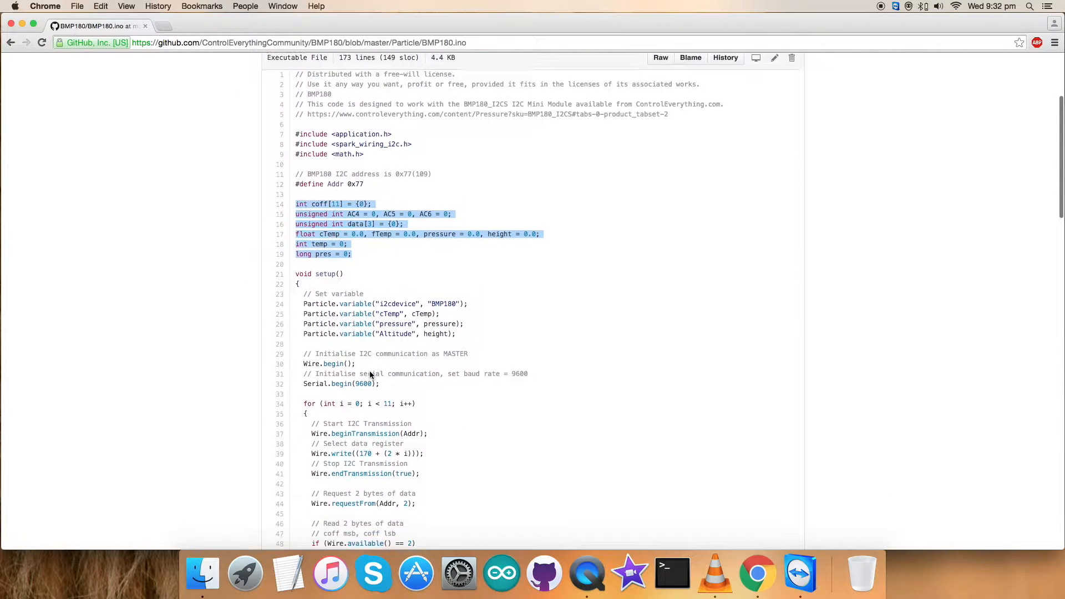
{"action": "double_click", "coordinate": [320, 274]}
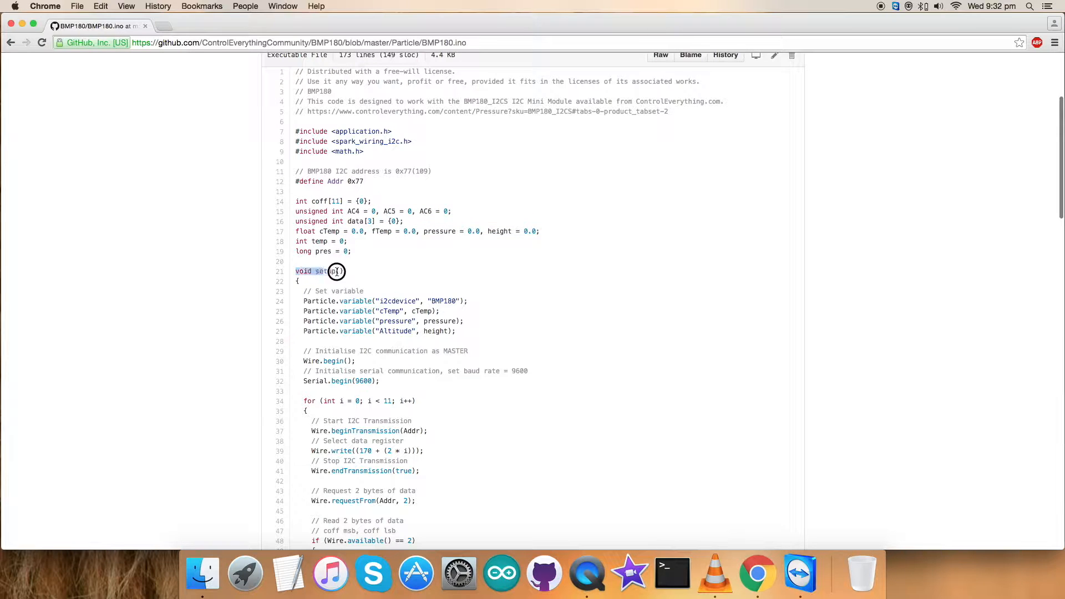
{"action": "left_click_drag", "start_coordinate": [336, 271], "coordinate": [472, 341]}
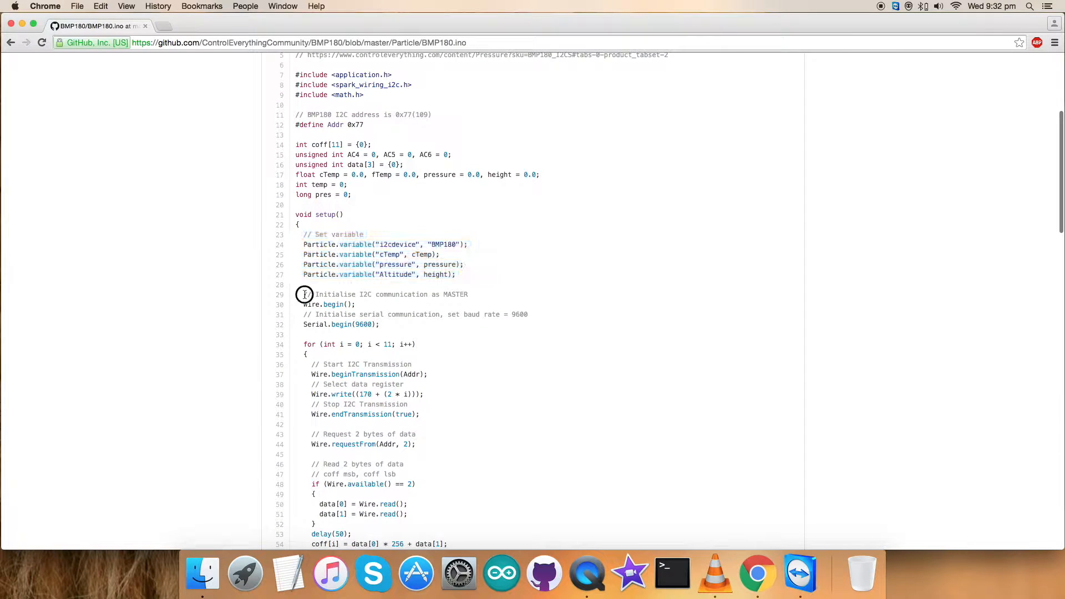
{"action": "double_click", "coordinate": [384, 294]}
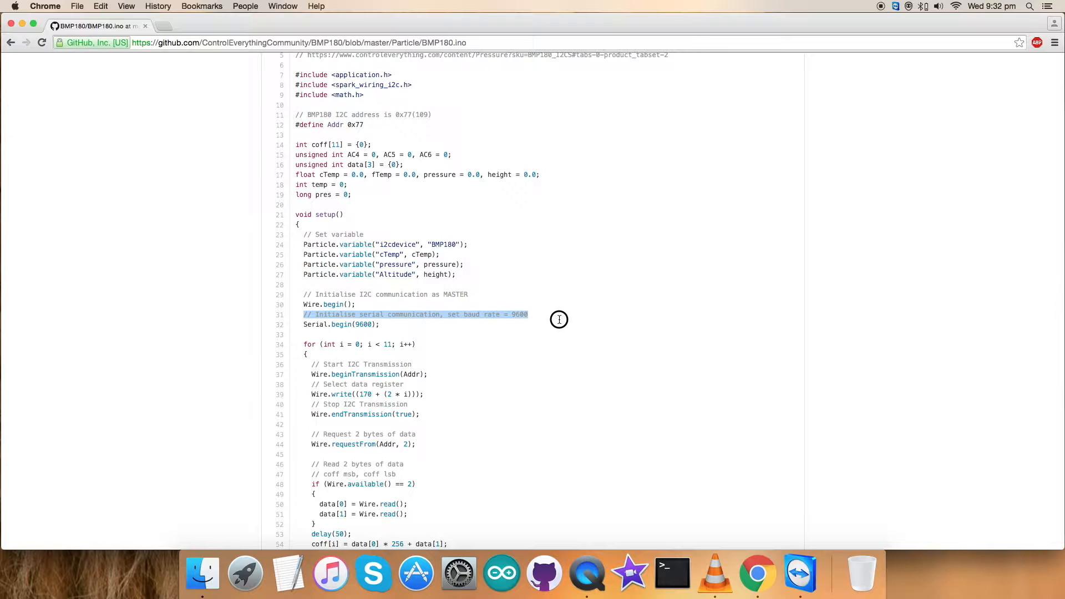
{"action": "scroll", "scroll_direction": "down", "scroll_amount": 3}
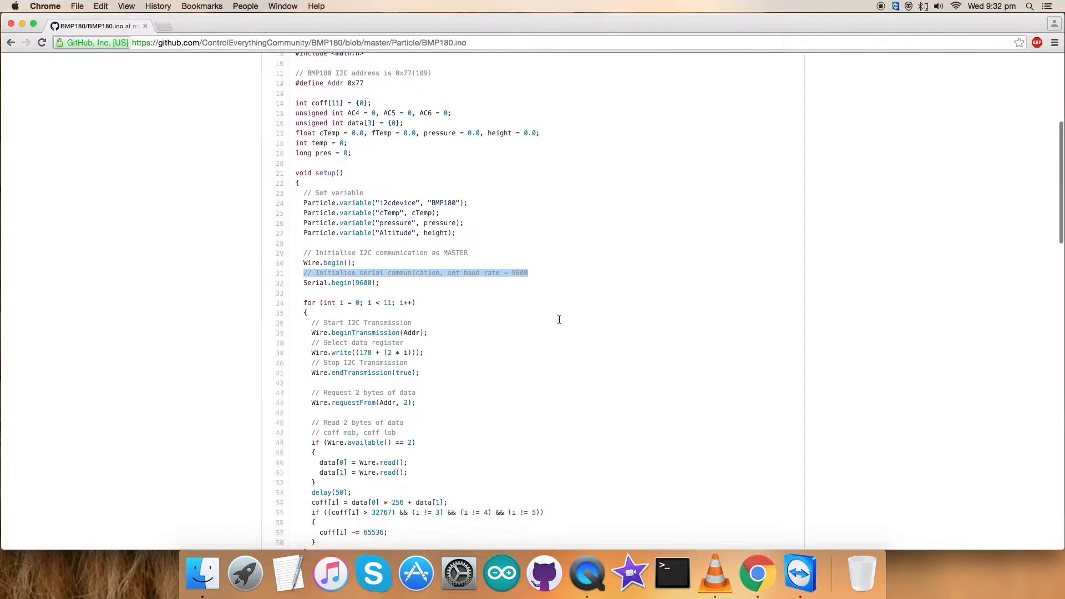
{"action": "scroll", "scroll_direction": "down", "scroll_amount": 3}
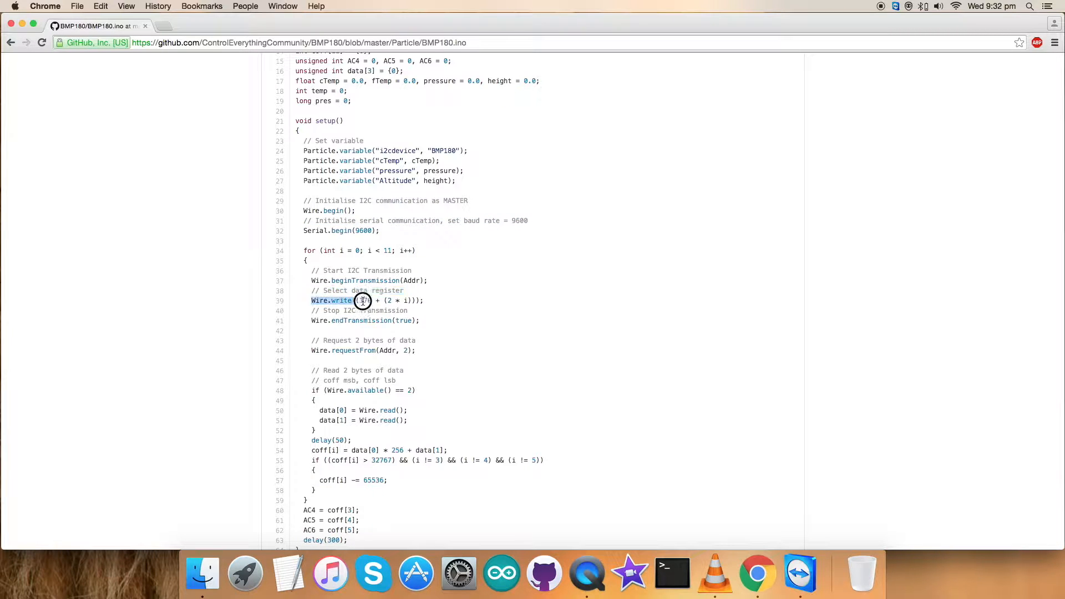
{"action": "scroll", "scroll_direction": "down", "scroll_amount": 3}
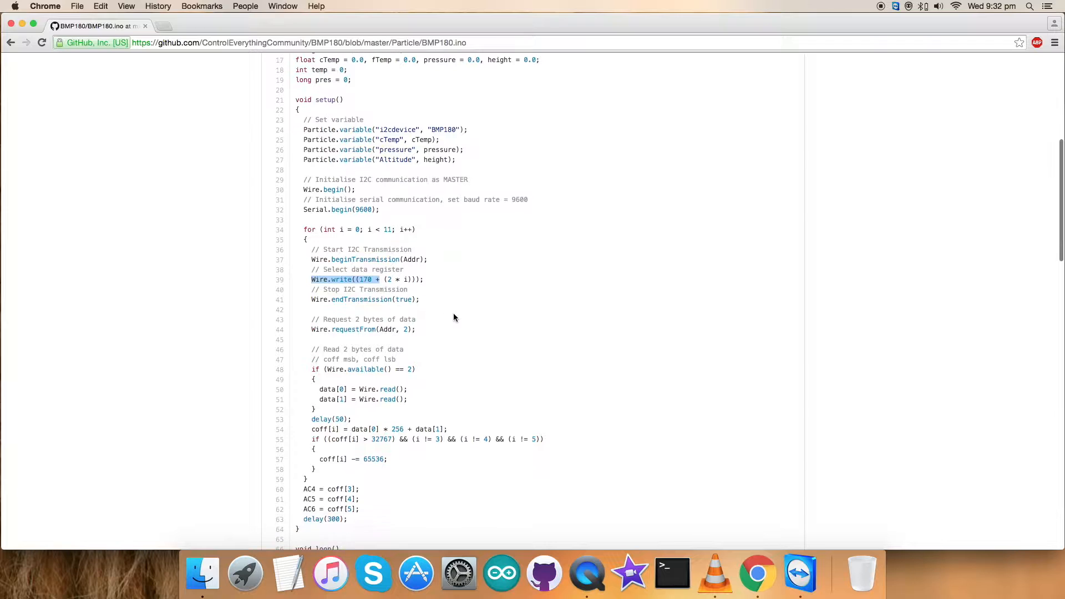
{"action": "scroll", "scroll_direction": "down", "scroll_amount": 3}
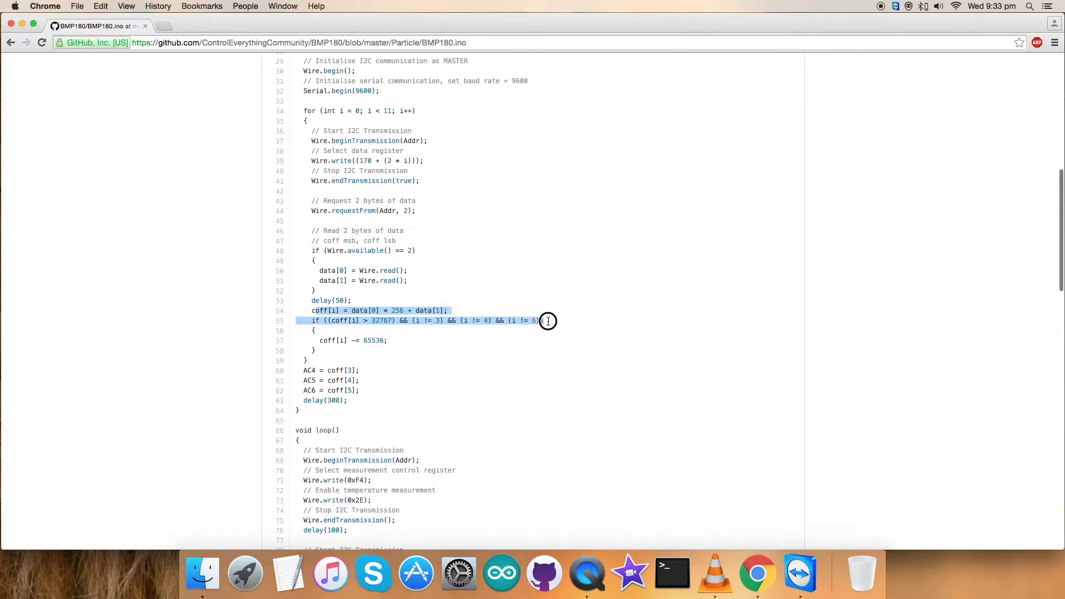
{"action": "scroll", "scroll_direction": "down", "scroll_amount": 3}
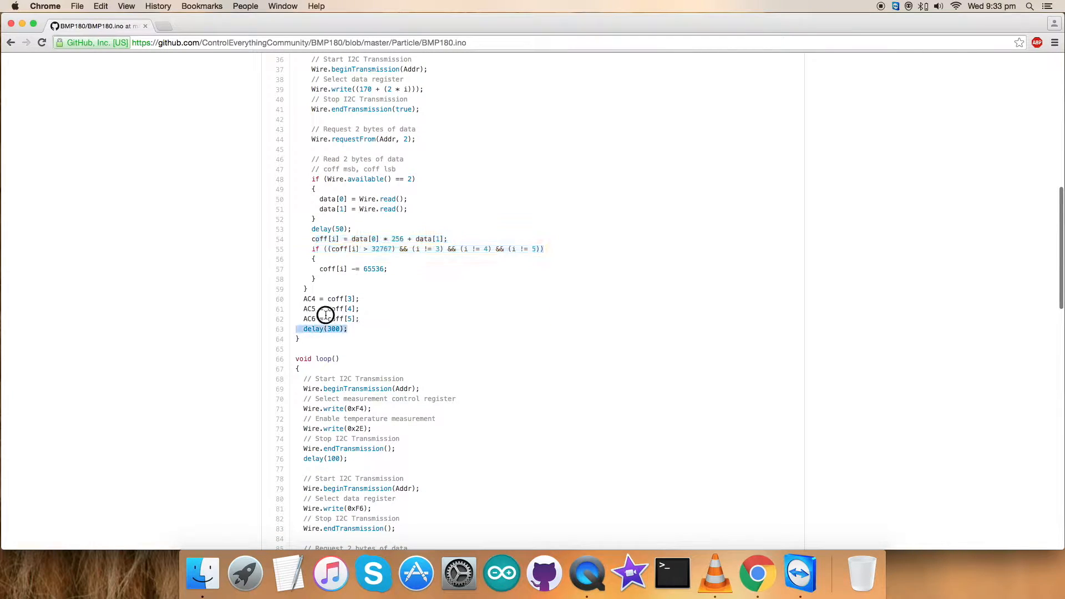
{"action": "left_click_drag", "start_coordinate": [326, 313], "coordinate": [326, 328]}
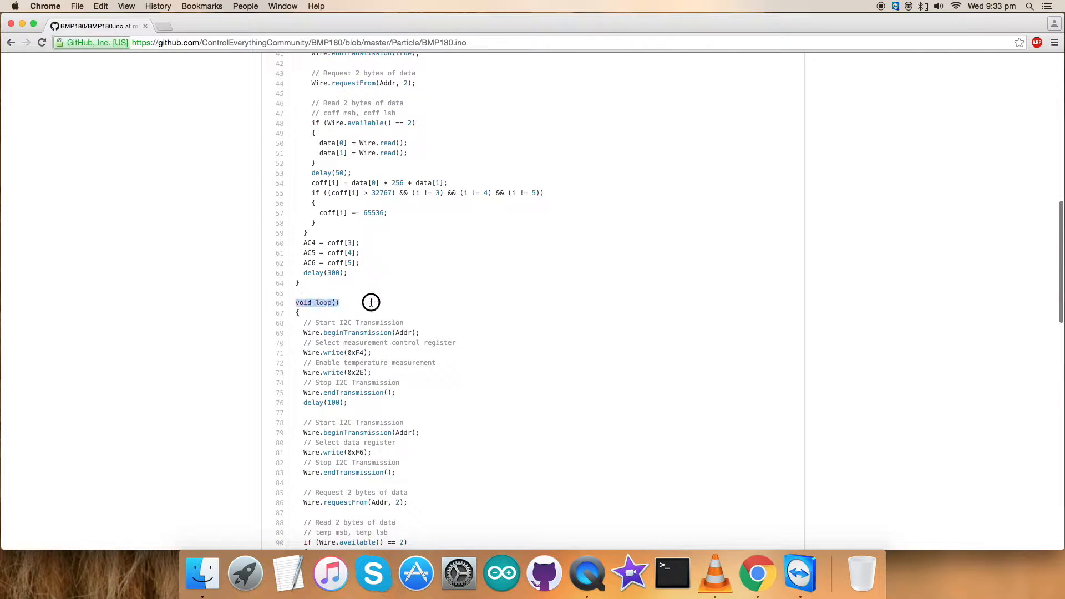
{"action": "scroll", "scroll_direction": "down", "scroll_amount": 3}
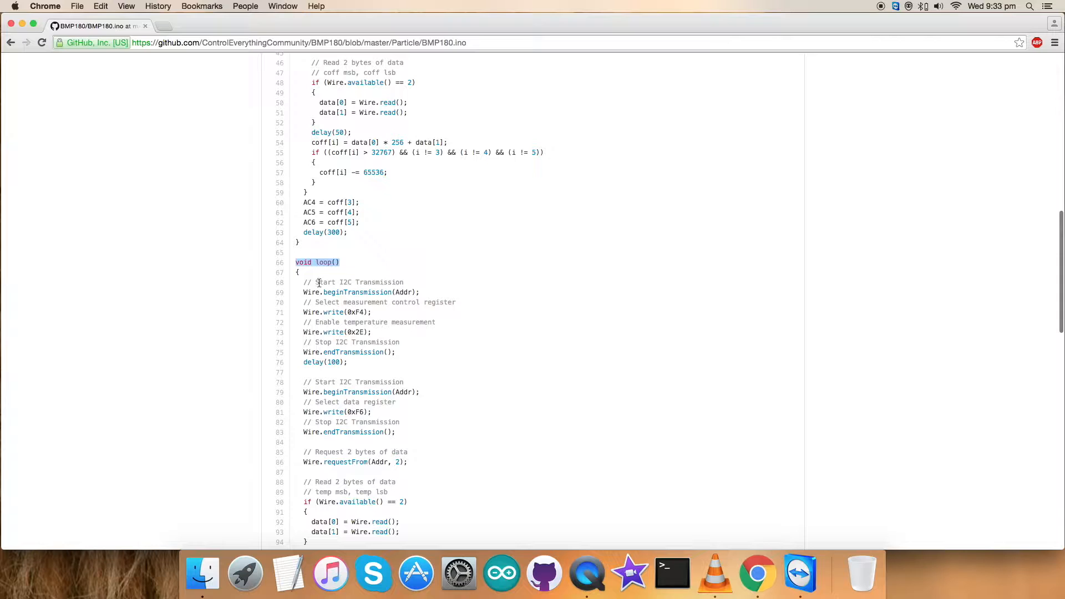
{"action": "mouse_move", "coordinate": [301, 306]}
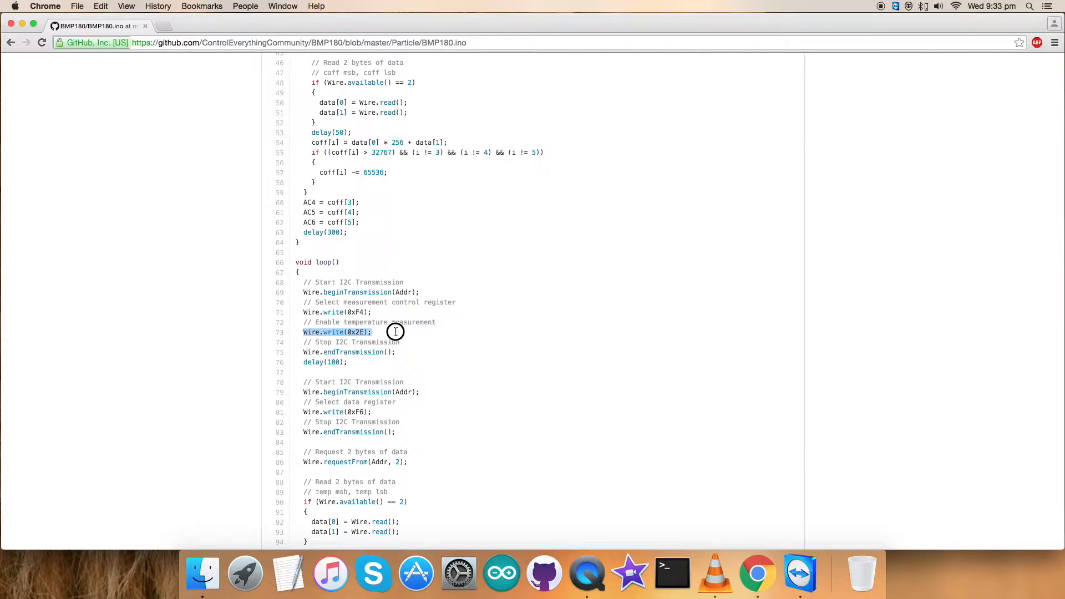
{"action": "scroll", "scroll_direction": "down", "scroll_amount": 3}
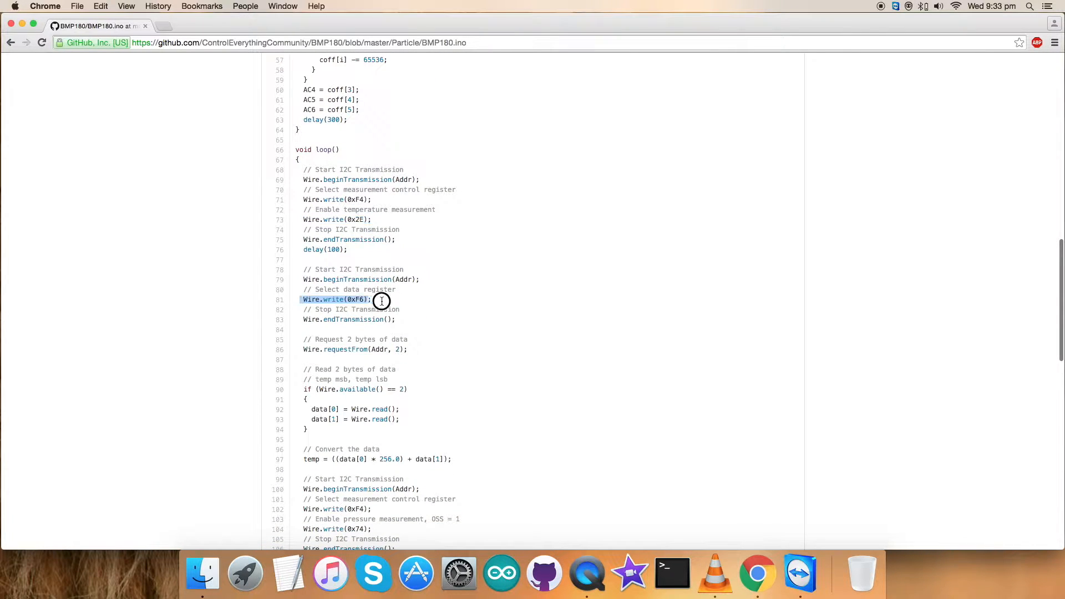
{"action": "scroll", "scroll_direction": "down", "scroll_amount": 3}
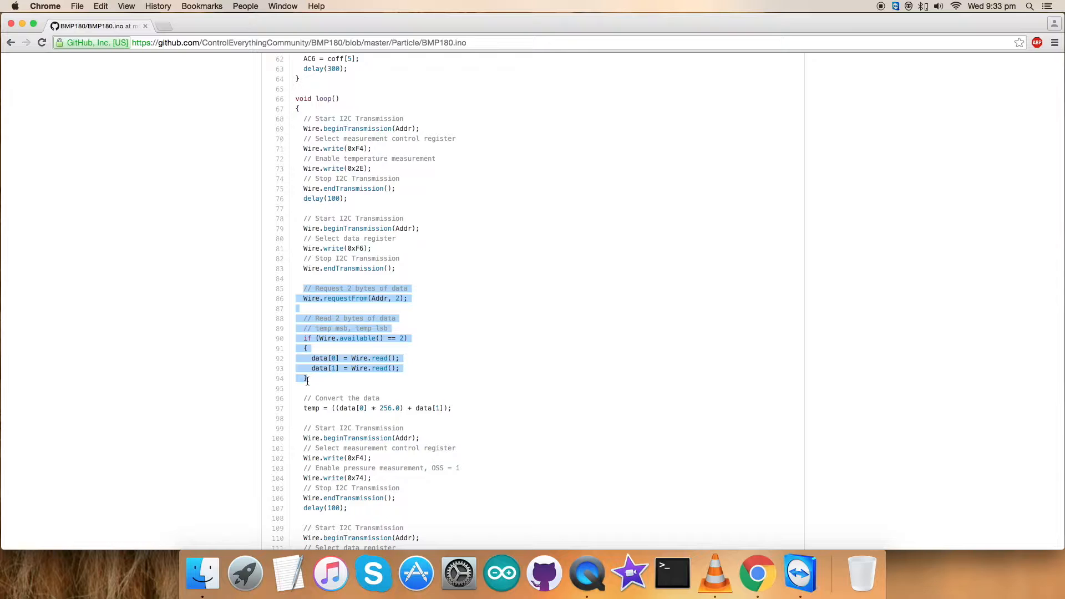
{"action": "scroll", "scroll_direction": "down", "scroll_amount": 3}
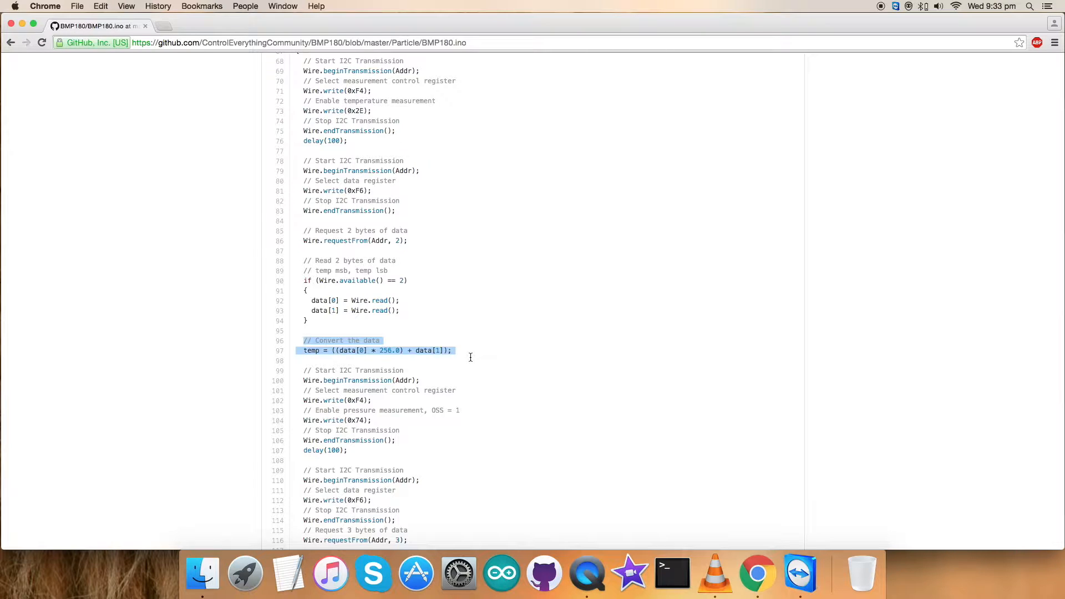
{"action": "scroll", "scroll_direction": "down", "scroll_amount": 3}
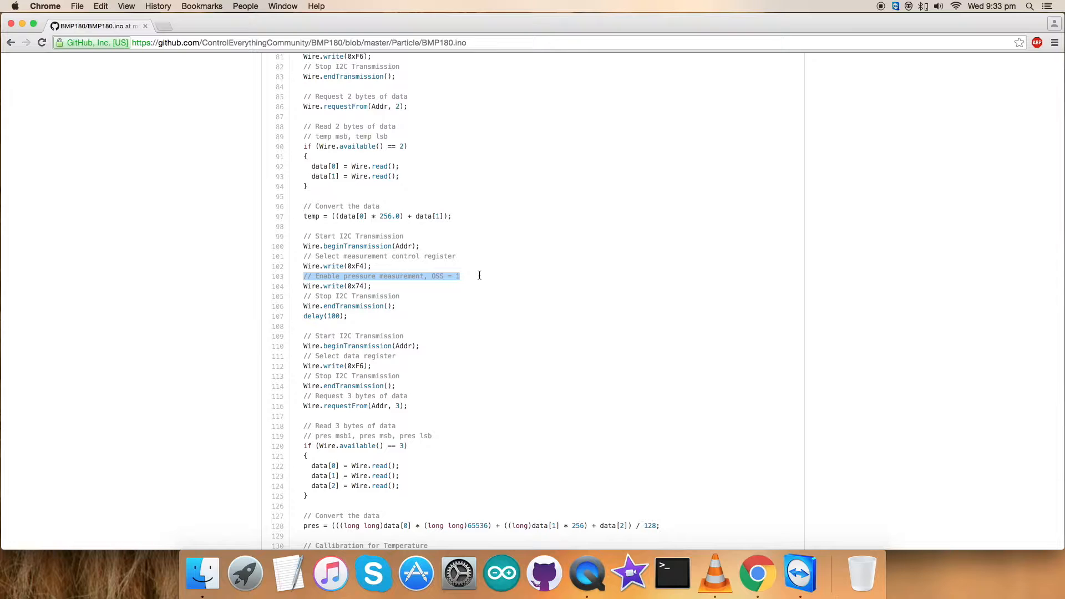
{"action": "left_click", "coordinate": [336, 286]}
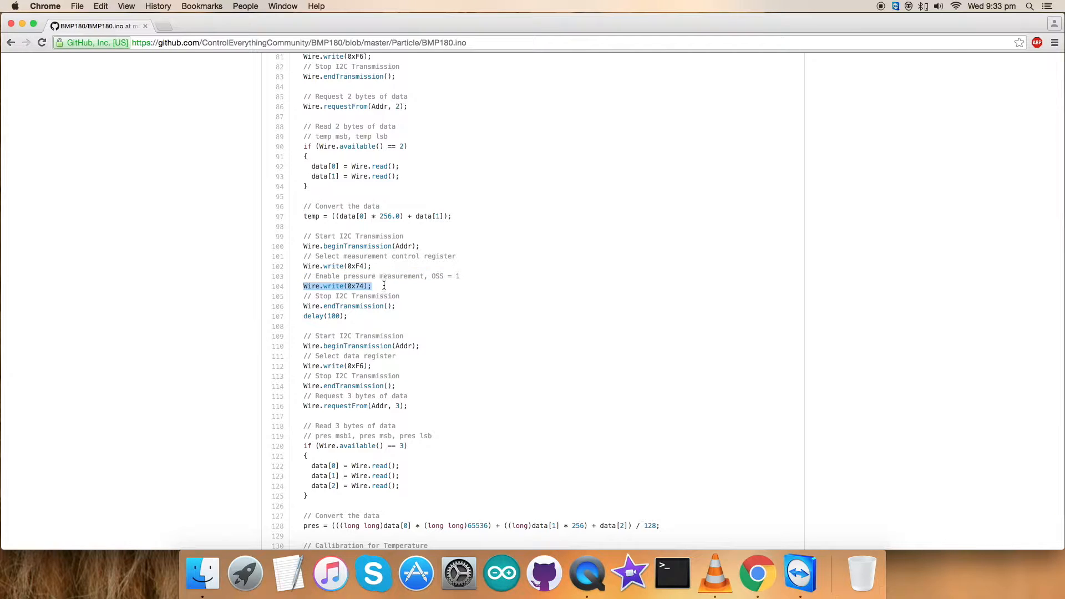
{"action": "scroll", "scroll_direction": "down", "scroll_amount": 3}
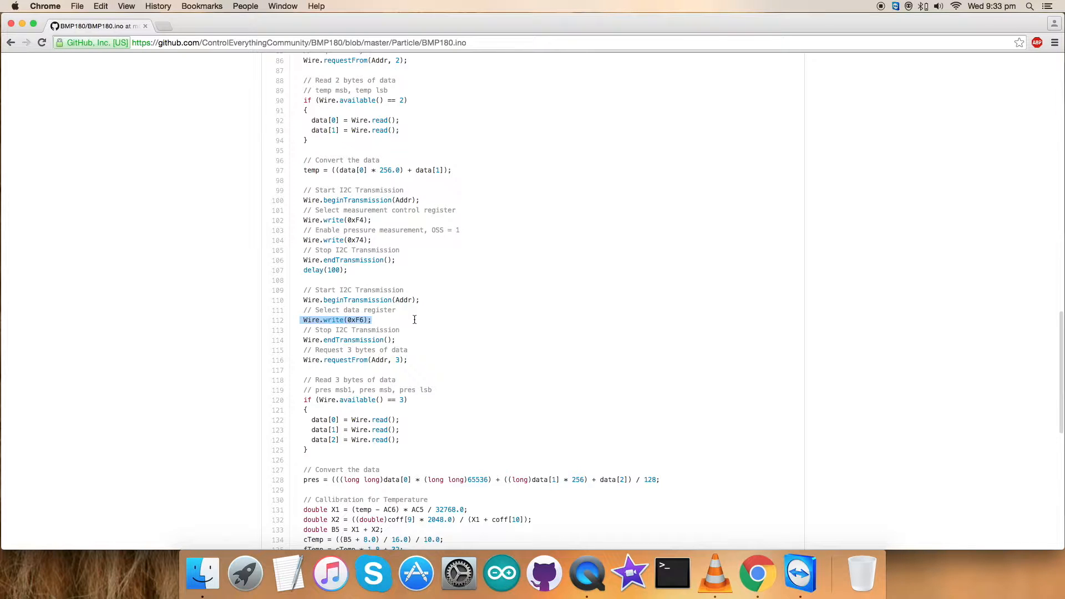
{"action": "mouse_move", "coordinate": [394, 328]}
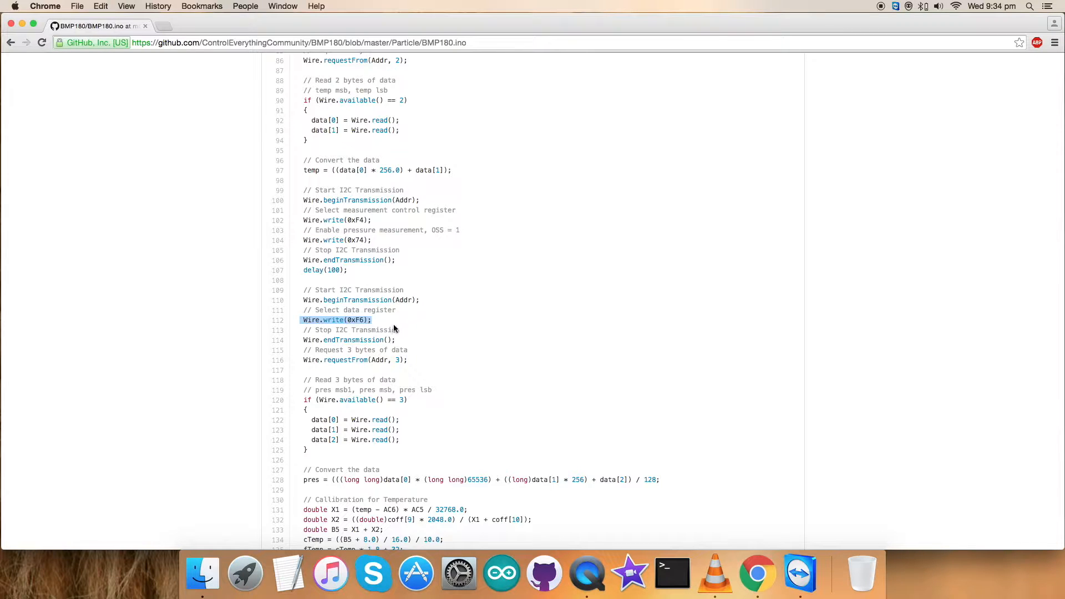
{"action": "scroll", "scroll_direction": "down", "scroll_amount": 3}
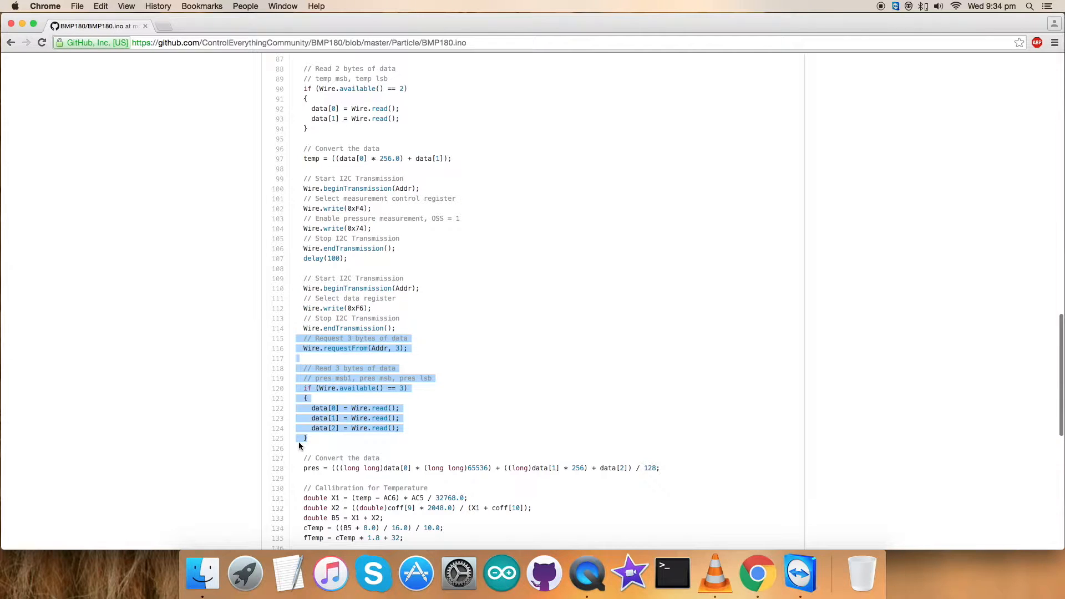
{"action": "mouse_move", "coordinate": [335, 442]}
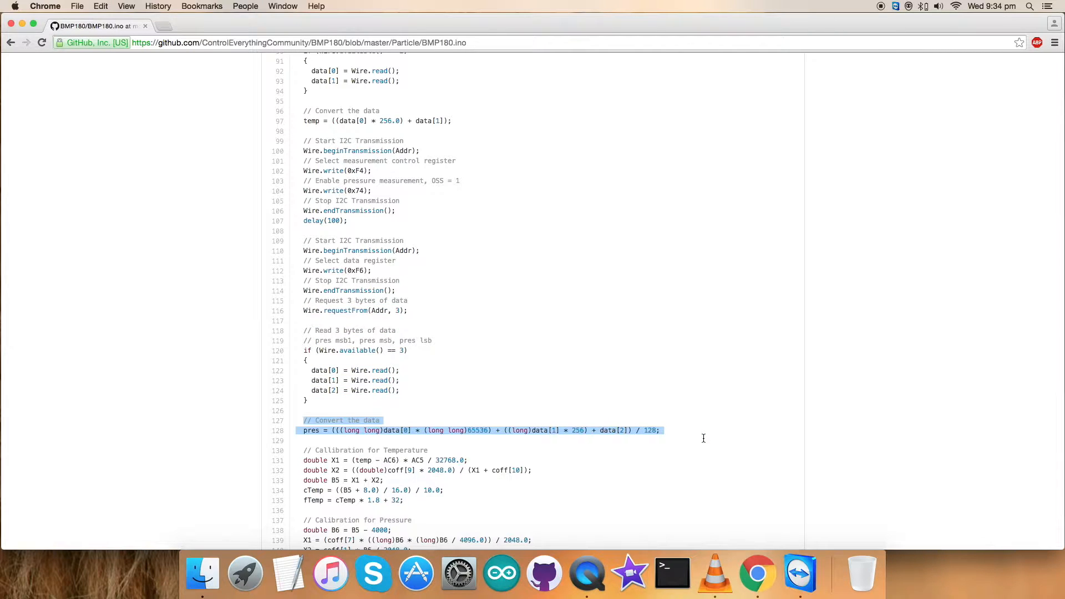
{"action": "scroll", "scroll_direction": "down", "scroll_amount": 3}
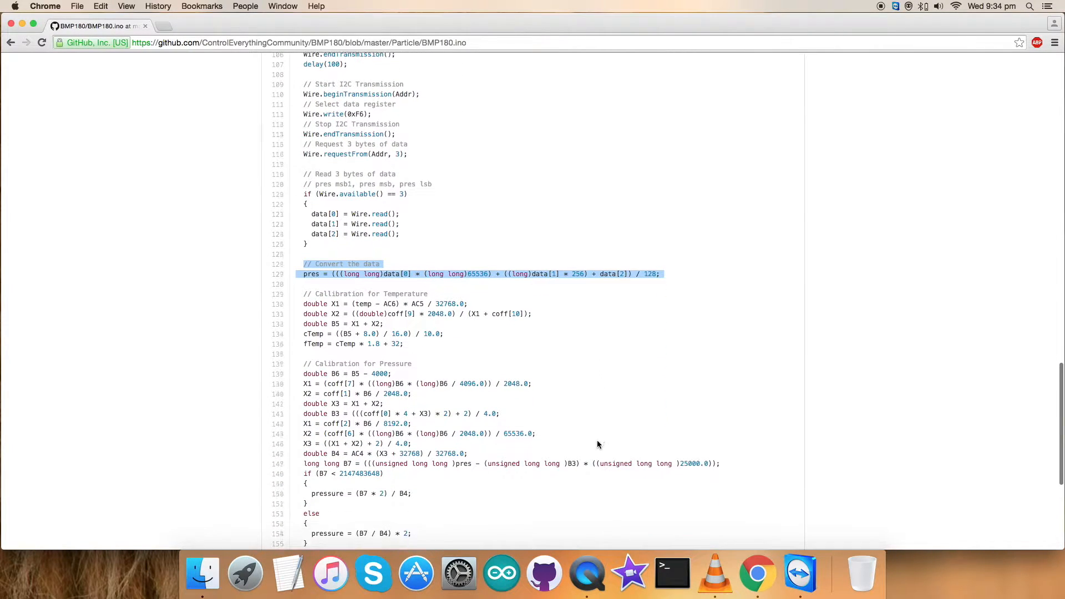
{"action": "scroll", "scroll_direction": "down", "scroll_amount": 3}
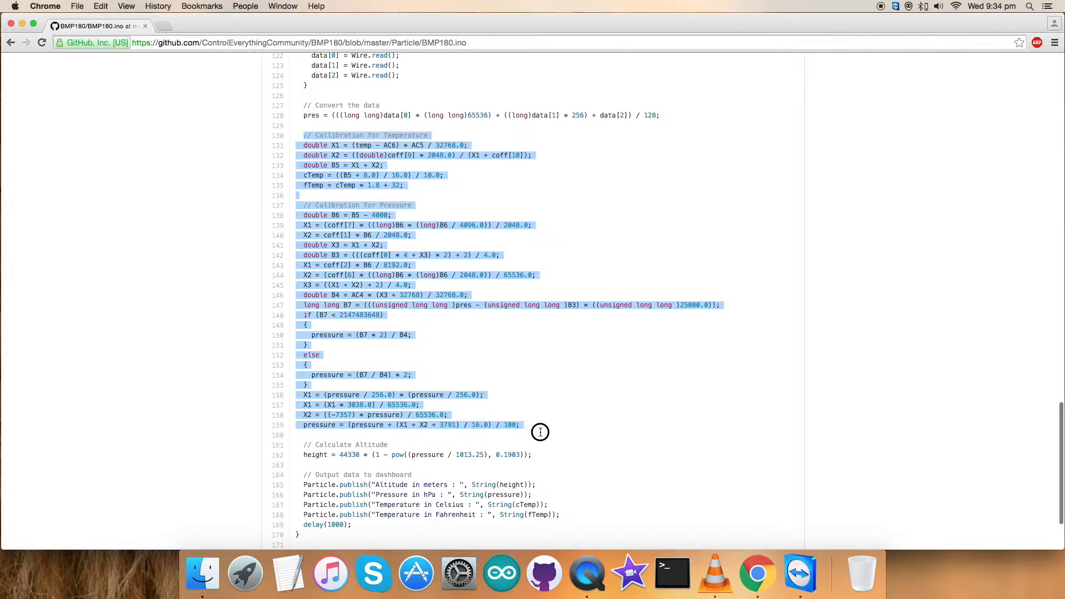
{"action": "mouse_move", "coordinate": [568, 415]}
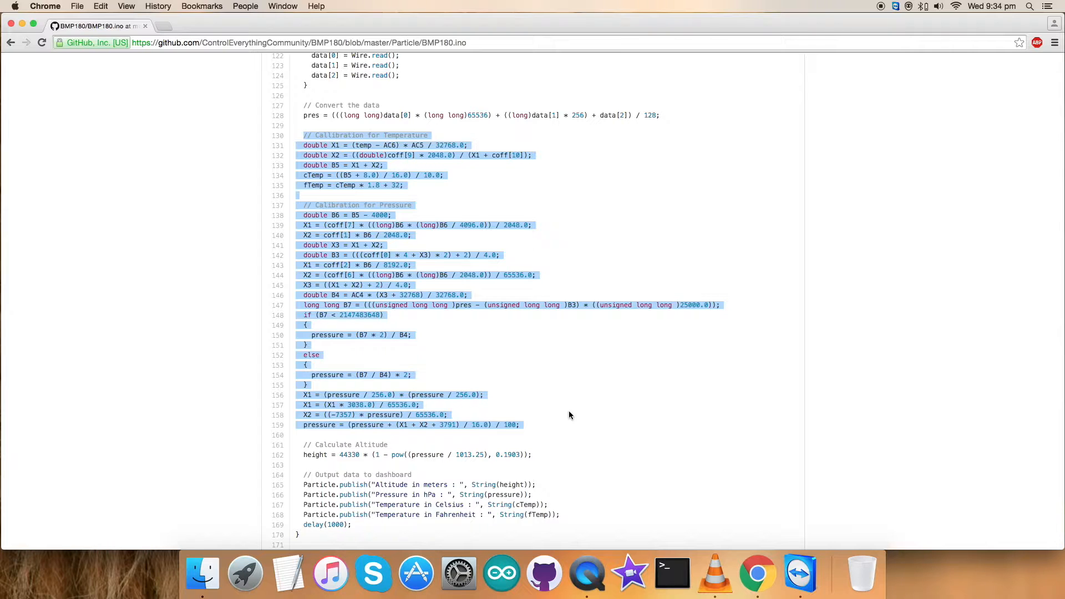
{"action": "scroll", "scroll_direction": "down", "scroll_amount": 3}
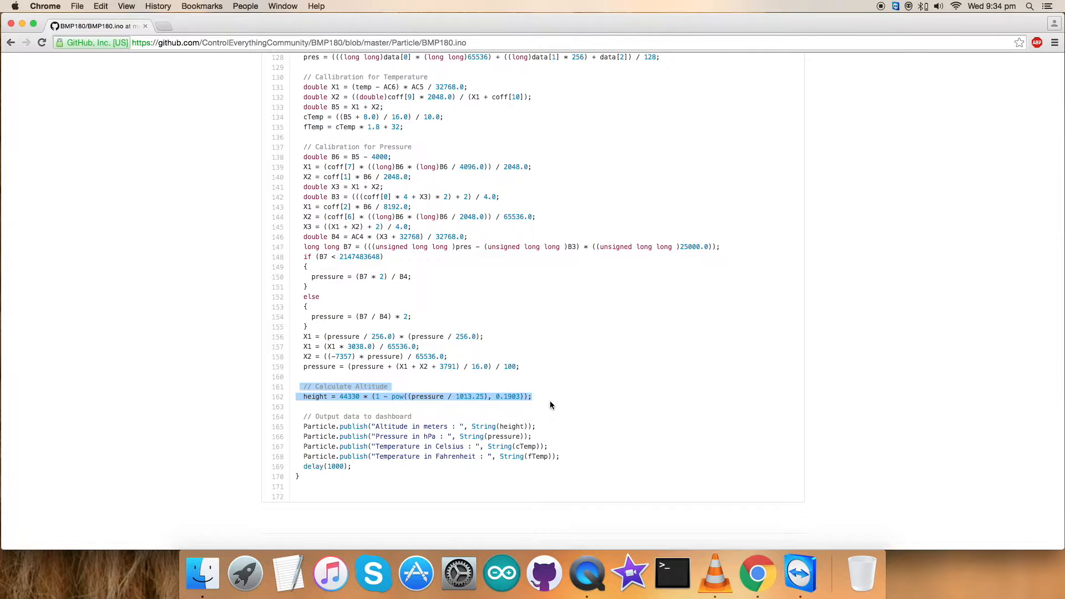
{"action": "mouse_move", "coordinate": [381, 396]}
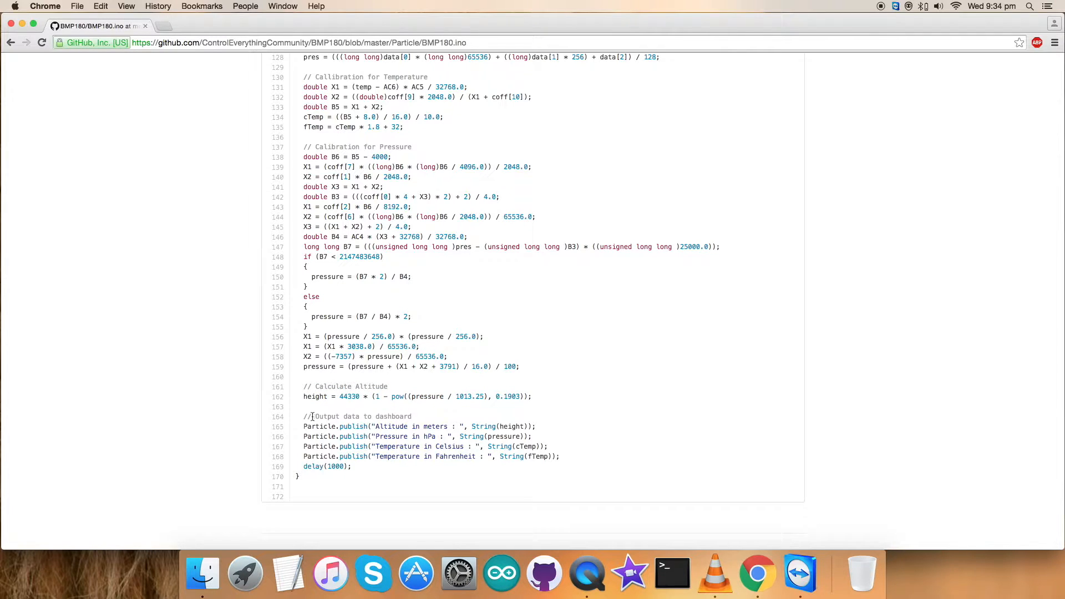
{"action": "left_click_drag", "start_coordinate": [311, 416], "coordinate": [316, 477]}
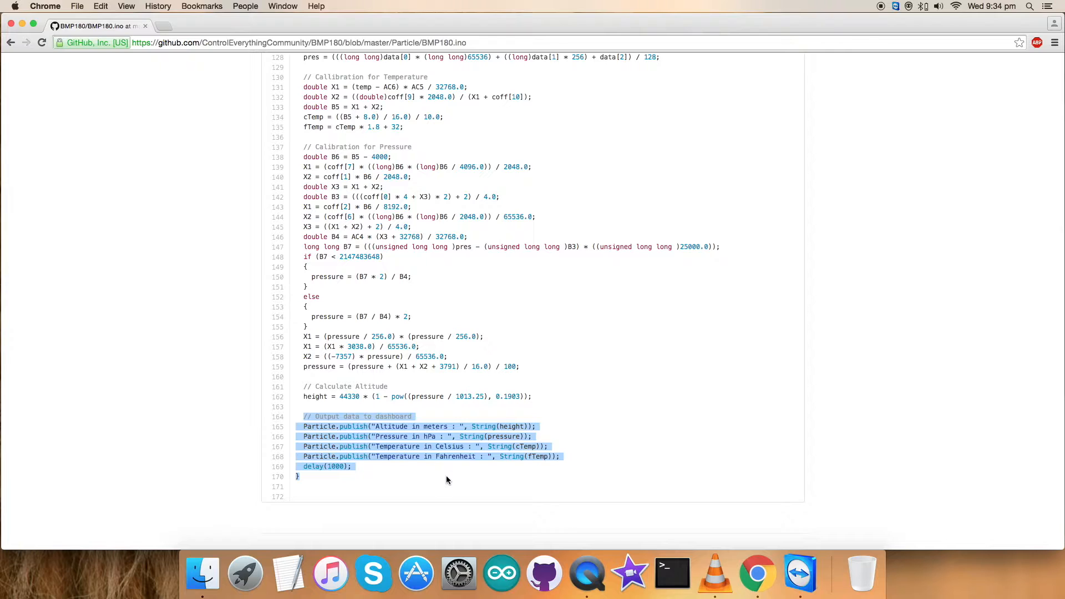
{"action": "left_click", "coordinate": [447, 479]}
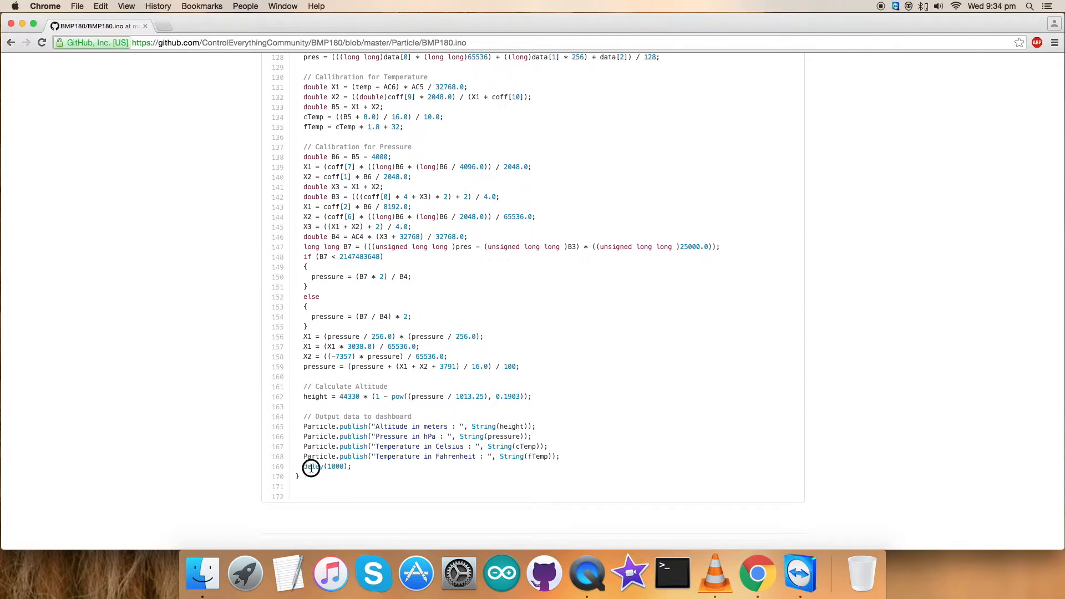
{"action": "double_click", "coordinate": [313, 467]}
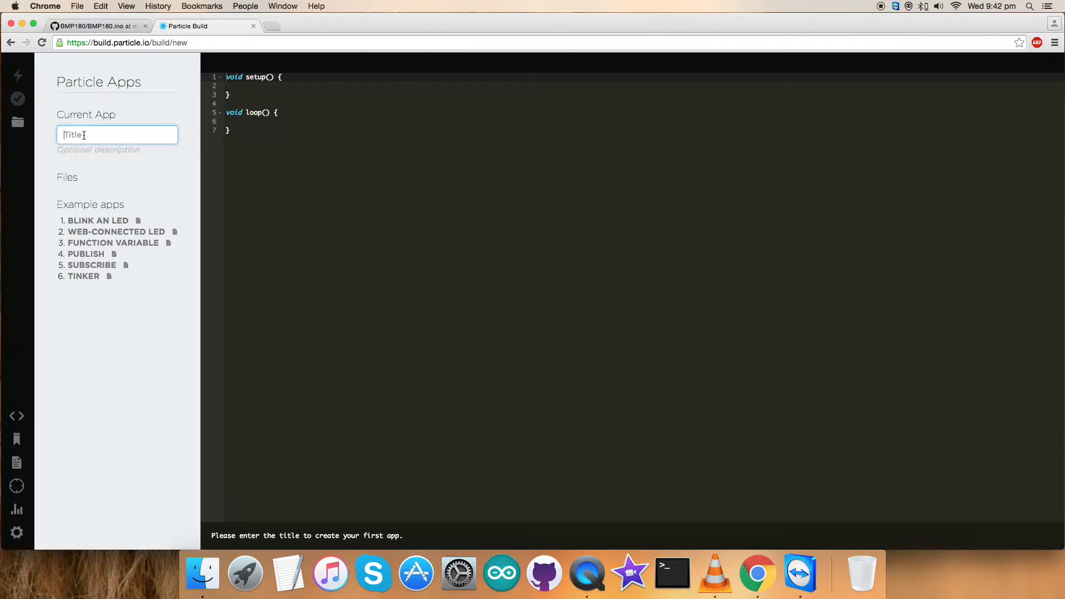
Title the app BMP180, verify the firmware compiles, then start a new browser tab.
{"action": "type", "text": "BMP180"}
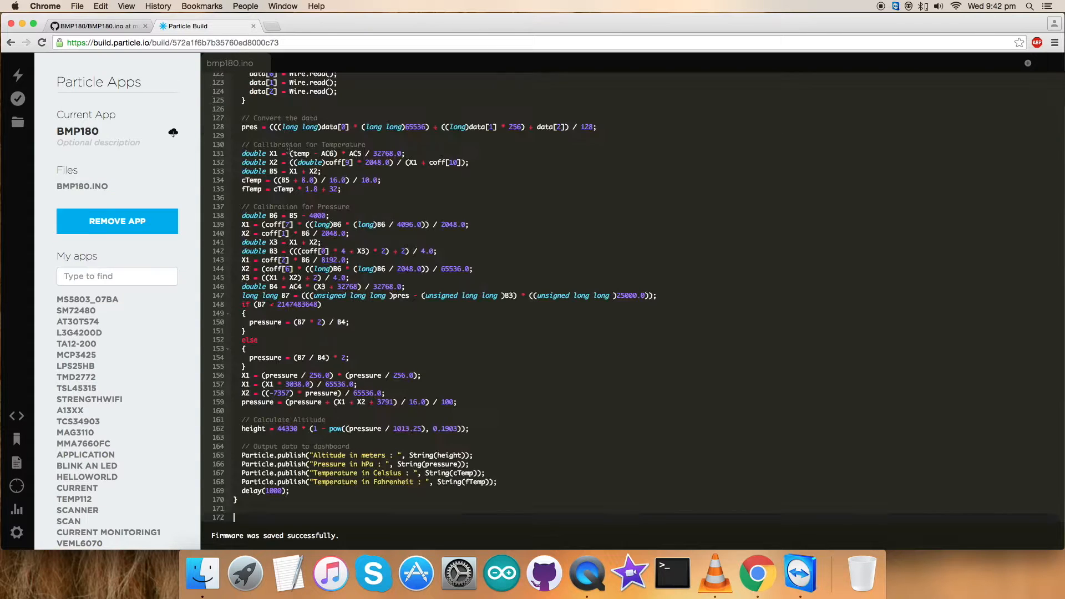
{"action": "mouse_move", "coordinate": [17, 122]}
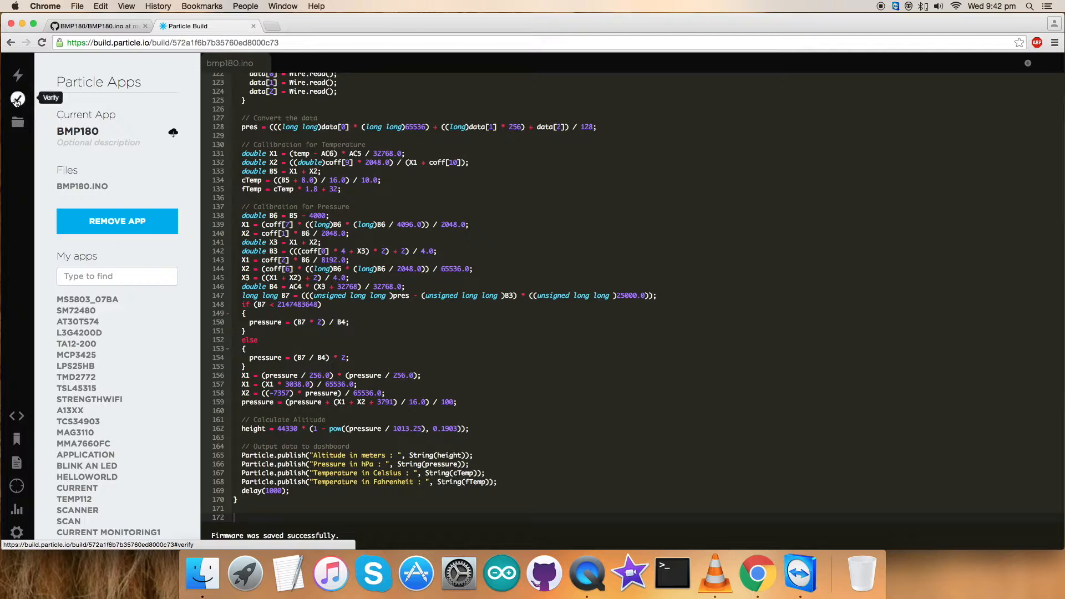
{"action": "left_click", "coordinate": [17, 99]}
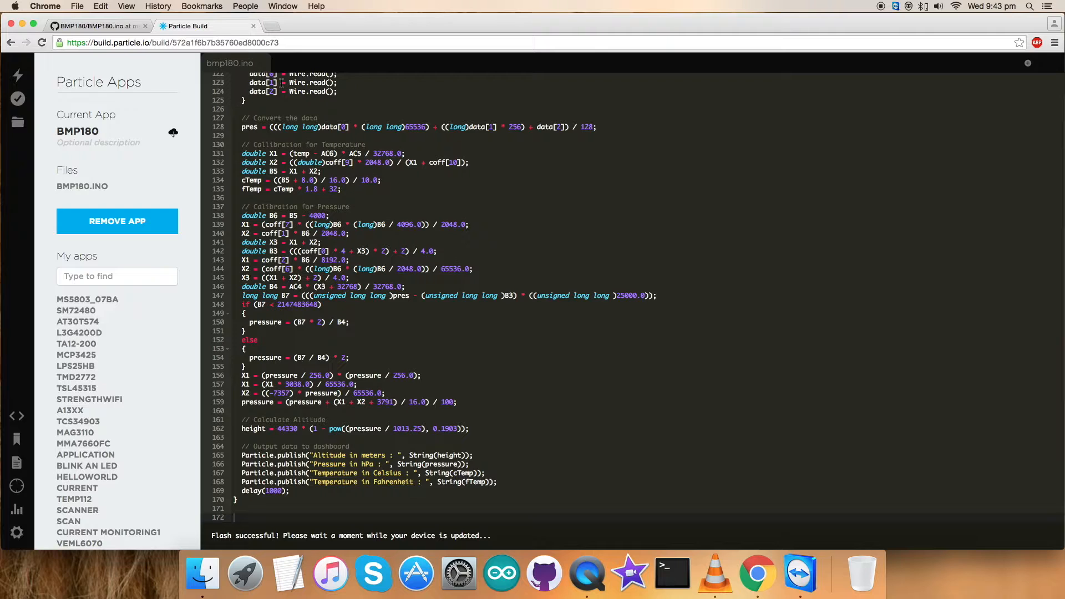
{"action": "left_click", "coordinate": [272, 25]}
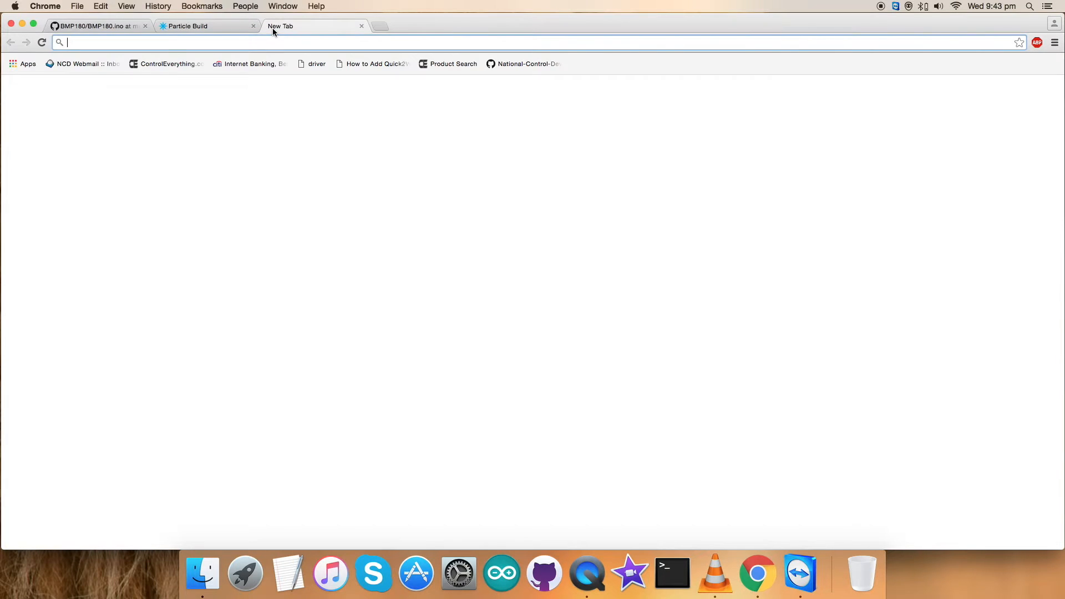
Load dashboard.particle.io/user/logs to view live CubeSense readings, then return to the first tab.
{"action": "type", "text": "https://dashboard.particle.io/user/logs"}
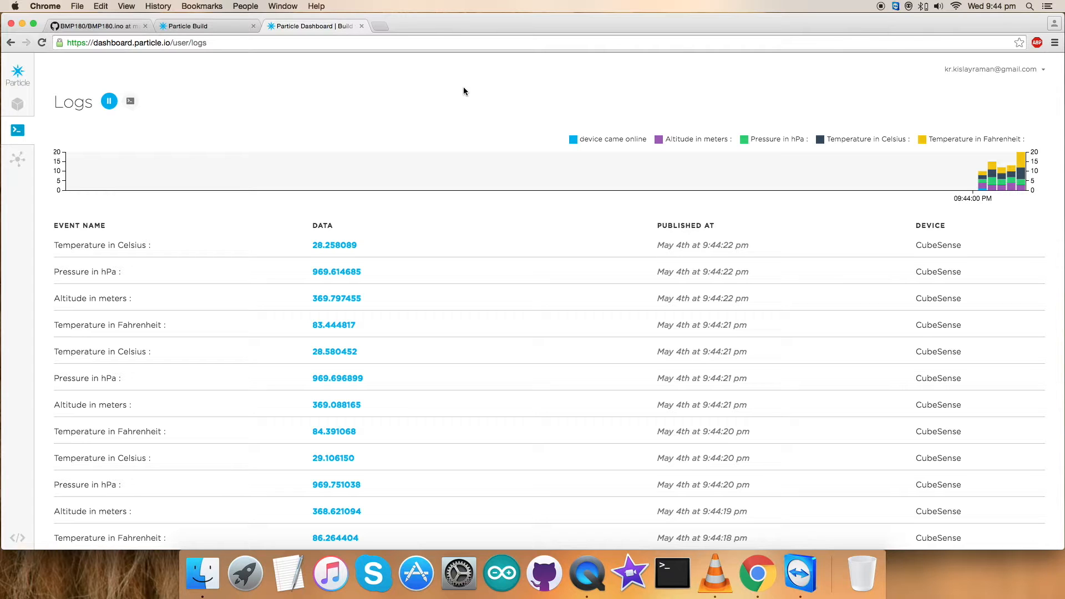
{"action": "mouse_move", "coordinate": [570, 88]}
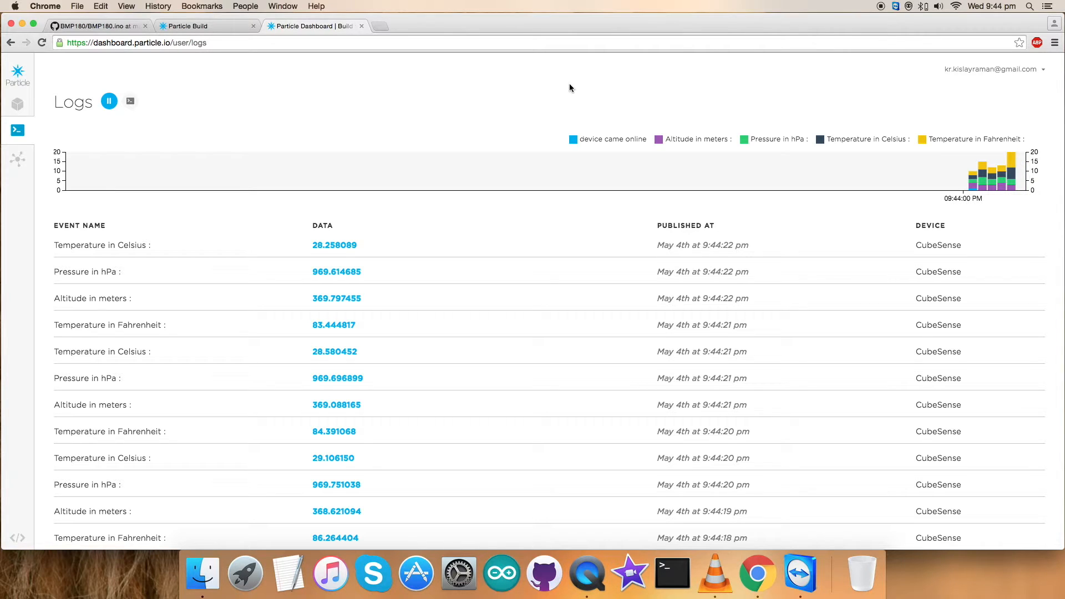
{"action": "mouse_move", "coordinate": [726, 92]}
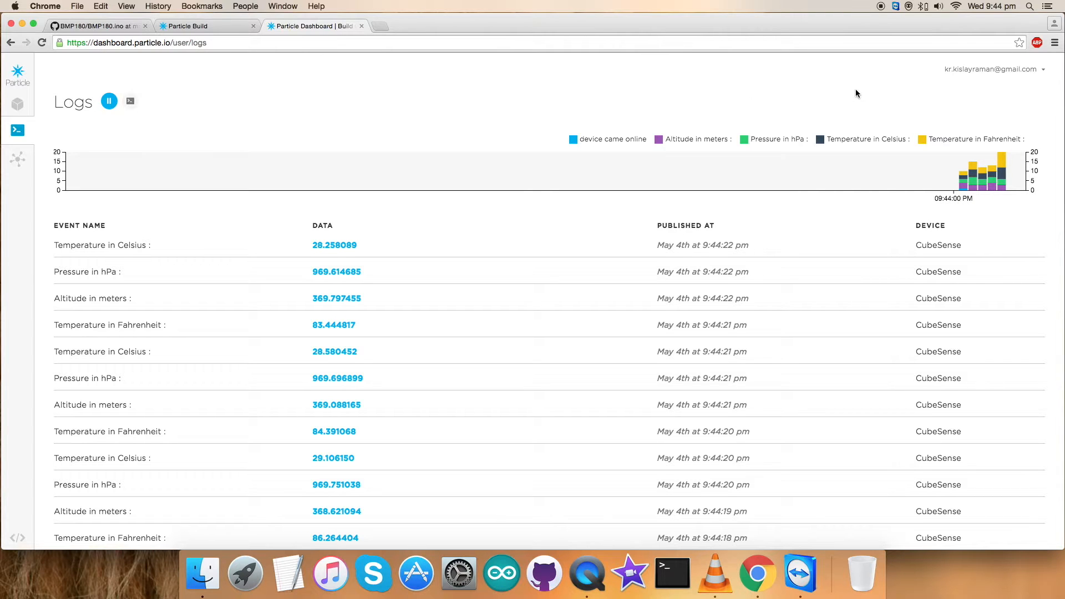
{"action": "left_click", "coordinate": [95, 26]}
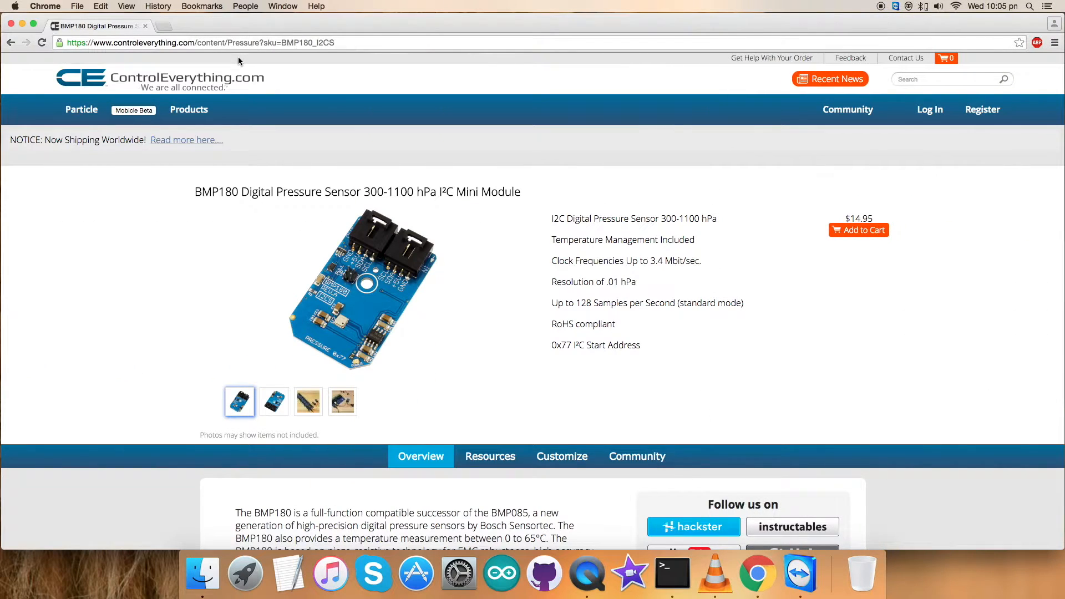